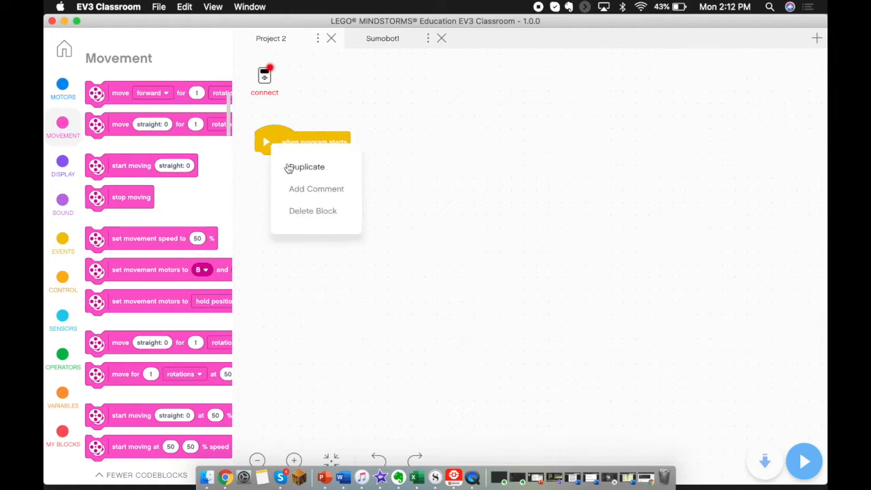
Step: Duplicate the 'when program starts' block until four start blocks sit side by side
click(308, 166)
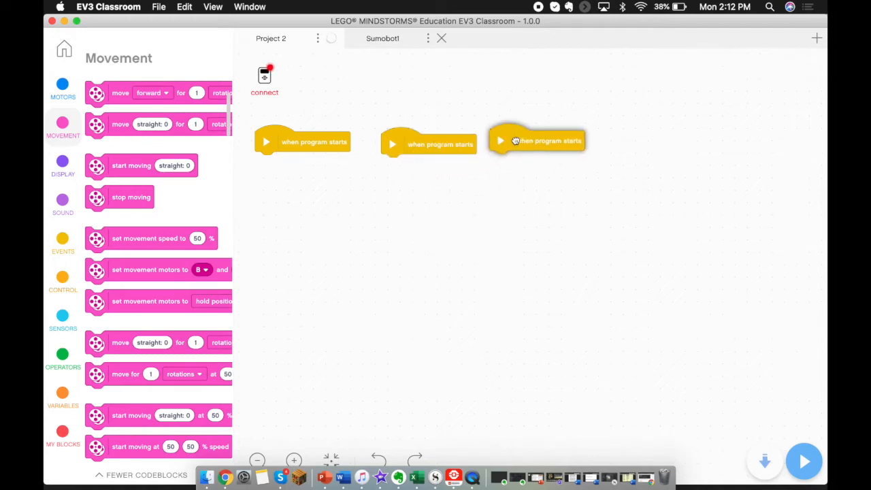
drag(537, 140, 555, 140)
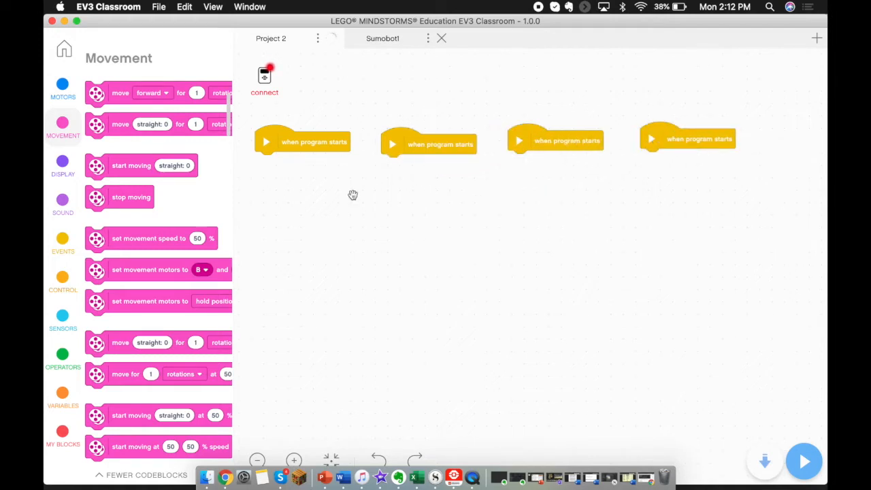
click(62, 242)
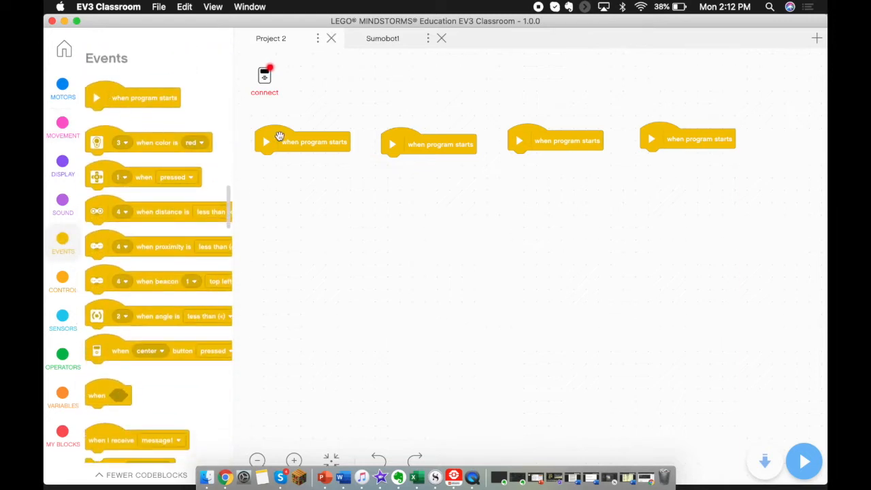
right_click(312, 141)
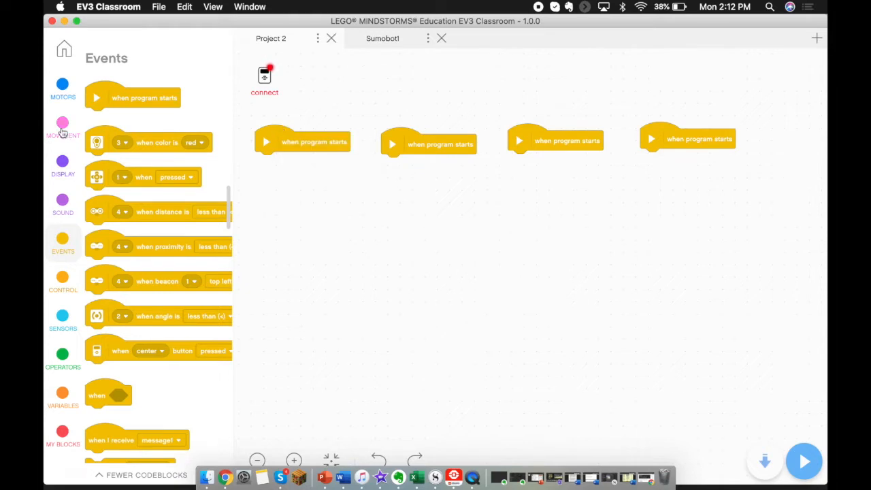
click(63, 125)
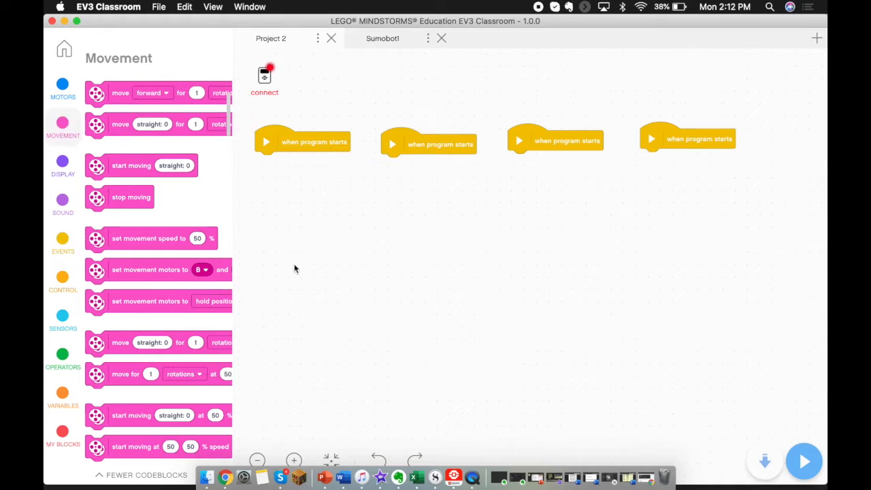
mouse_move(184, 180)
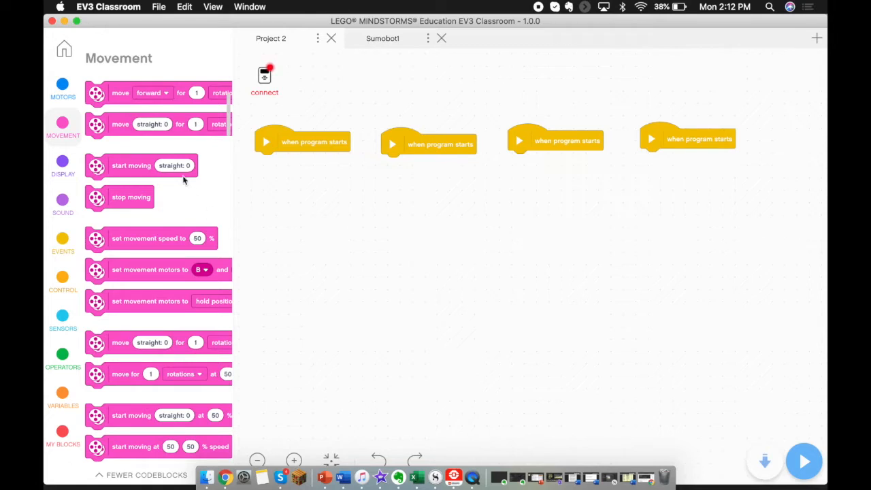
mouse_move(133, 231)
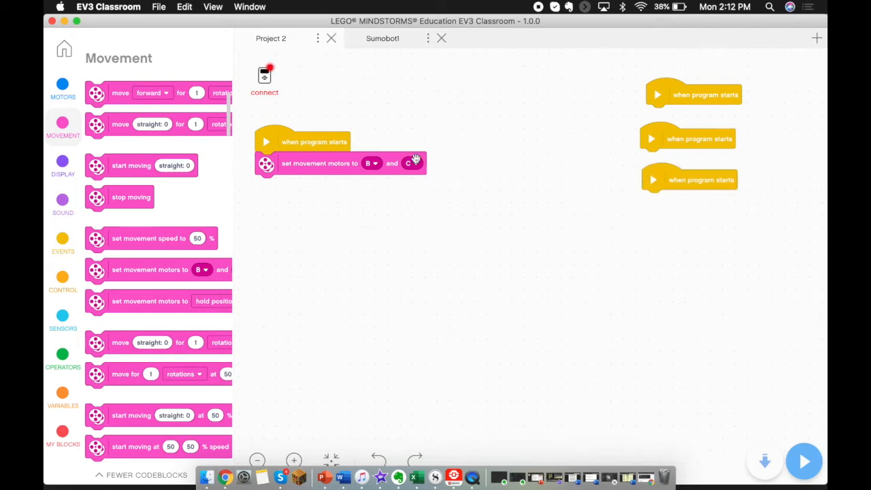
Step: Set the movement motors block under the first start block to ports A and B
click(373, 163)
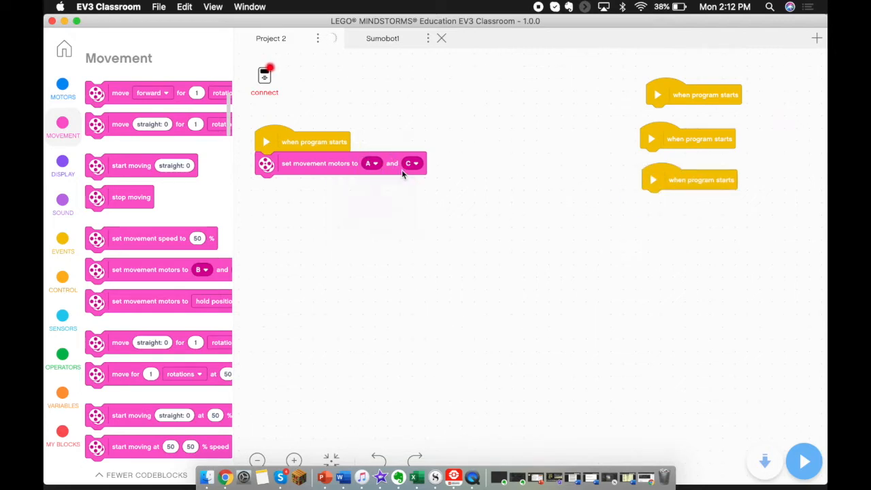
click(408, 164)
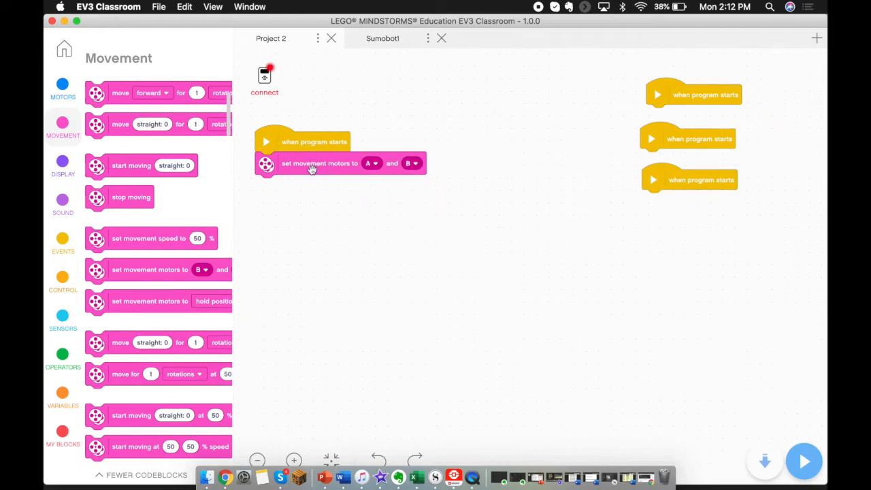
mouse_move(355, 180)
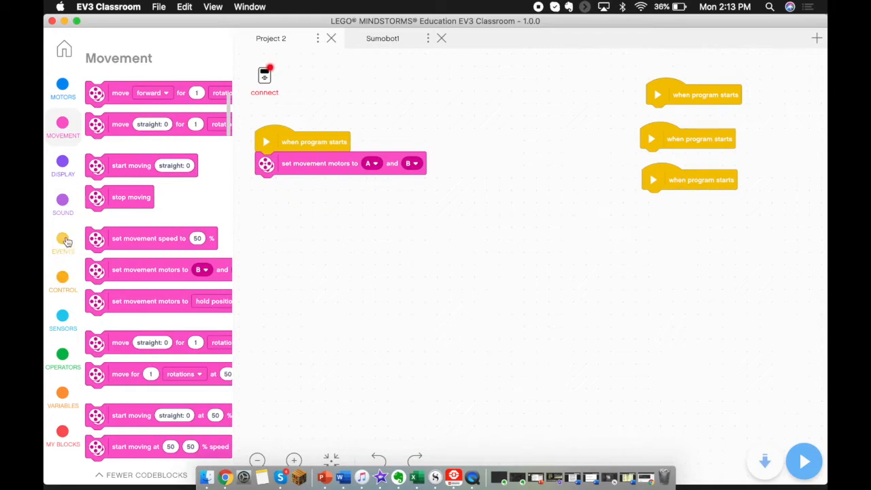
Step: Attach a 'wait 3 seconds' block below the motor setting in the first stack
click(62, 279)
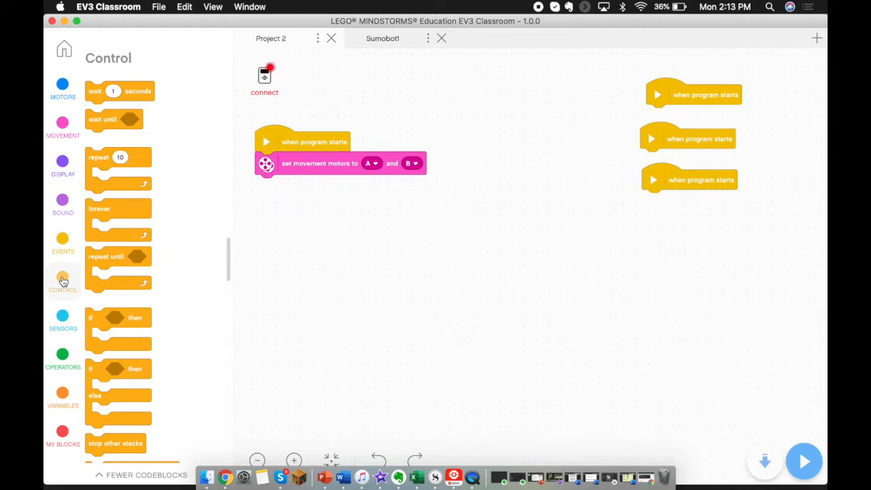
drag(95, 90, 252, 207)
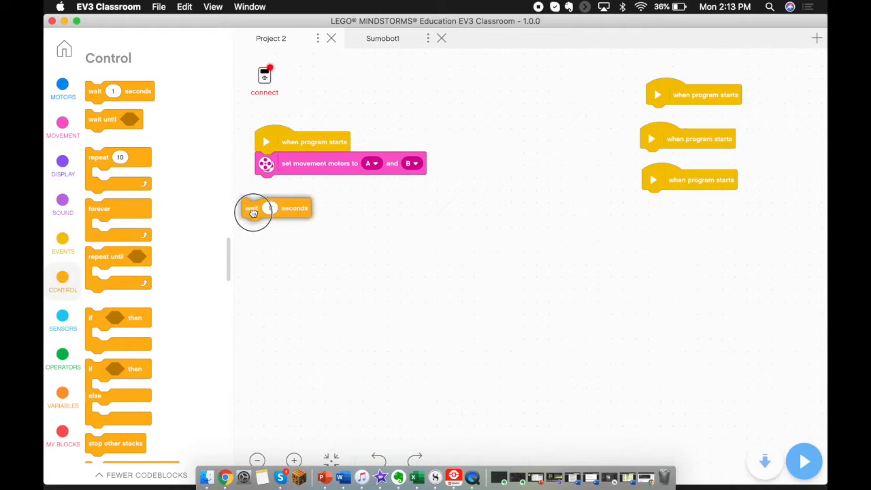
drag(272, 206, 288, 185)
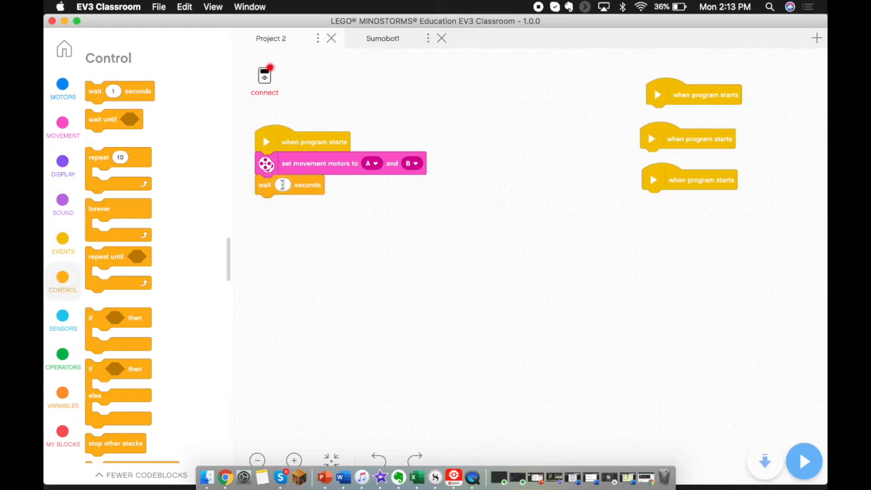
text(3)
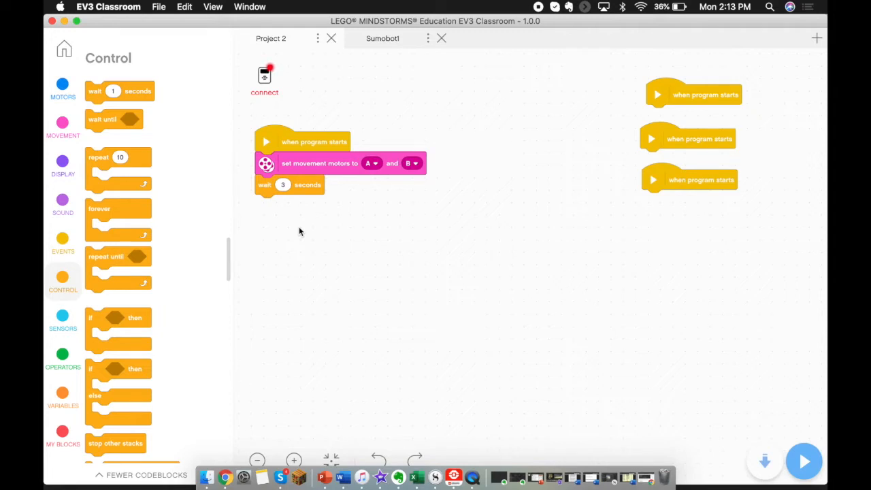
click(63, 243)
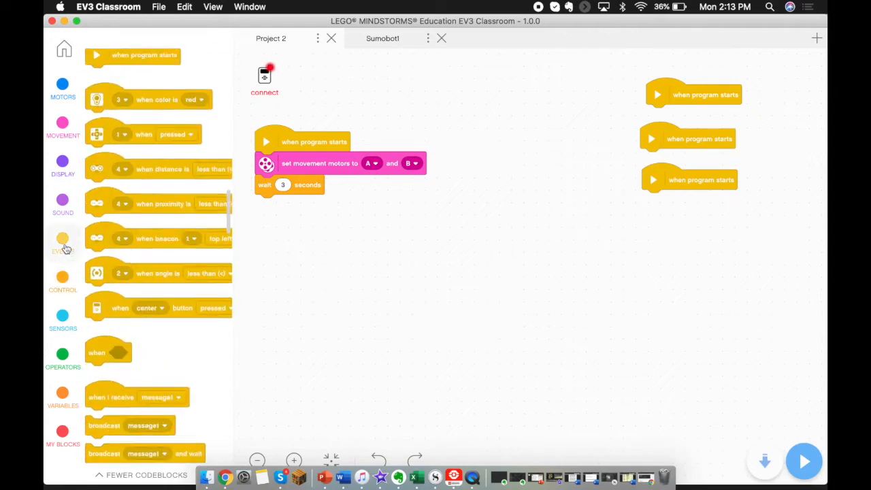
click(62, 279)
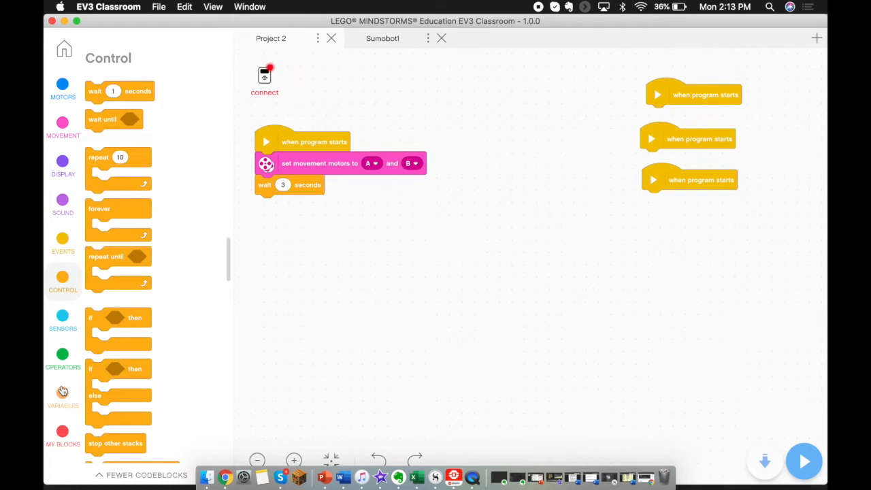
Step: Create a variable named Action and attach 'set Action to 1' below the wait block
click(62, 395)
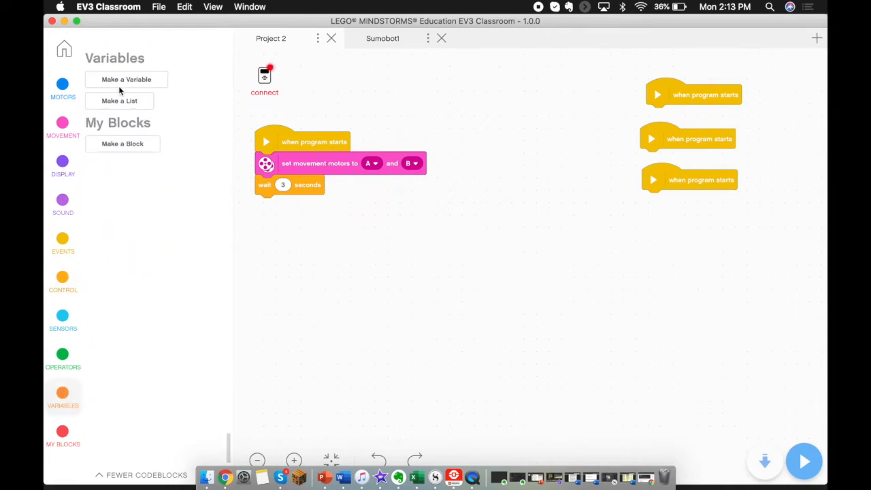
click(125, 79)
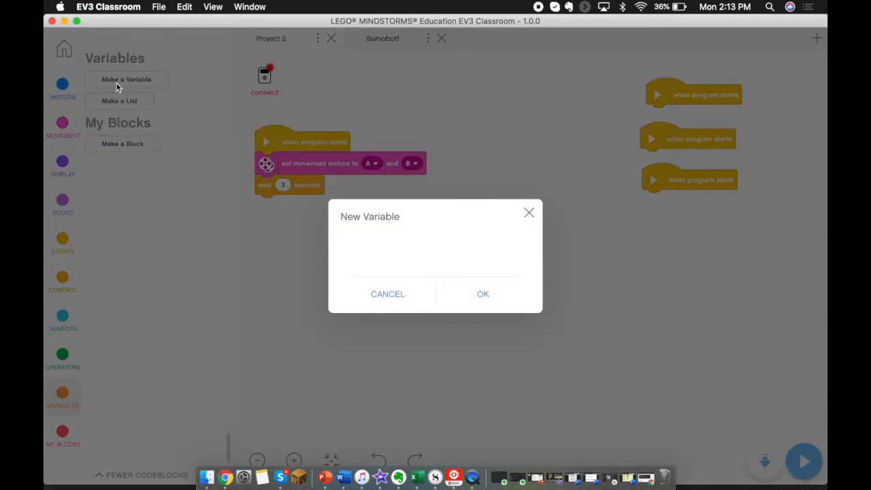
text(Action)
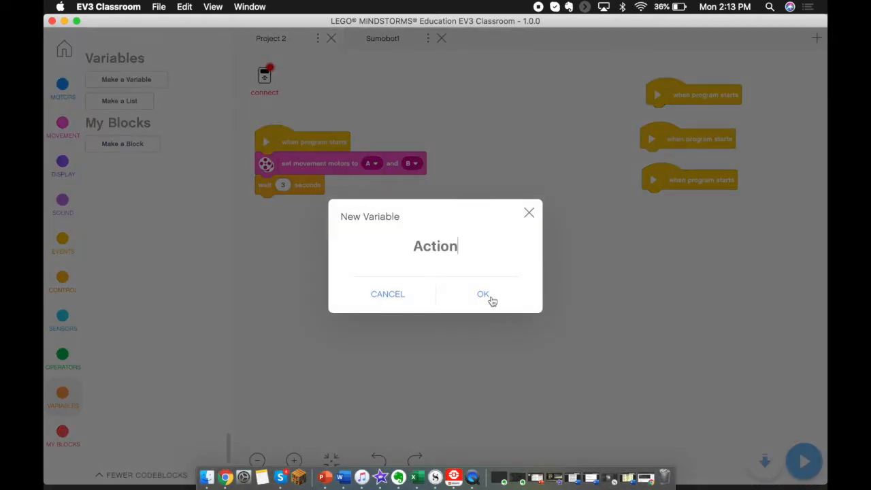
click(482, 294)
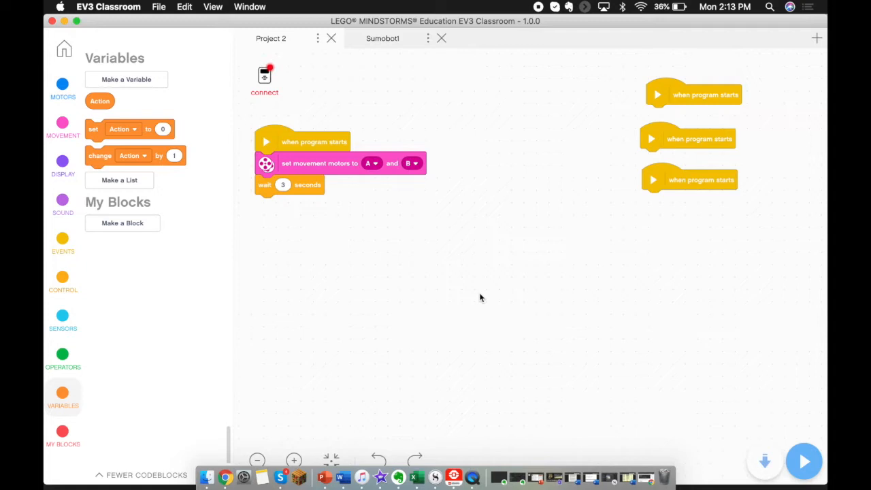
mouse_move(467, 294)
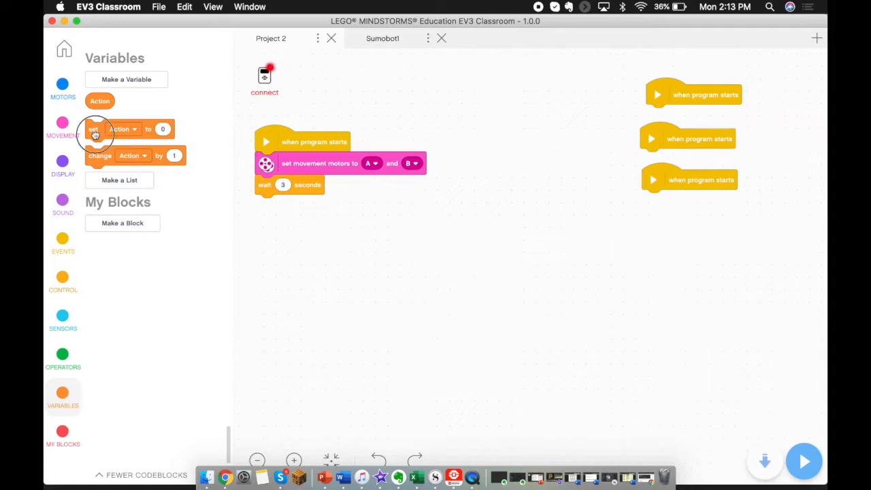
drag(92, 128, 265, 204)
text(1)
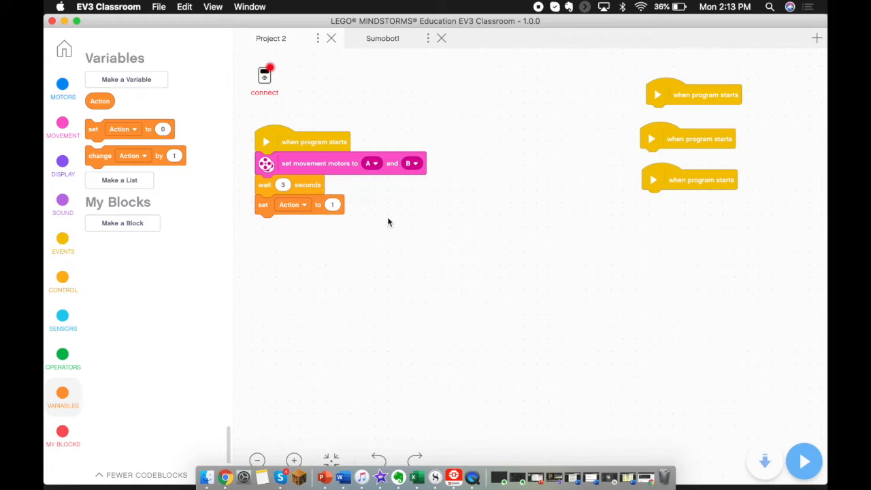
mouse_move(479, 162)
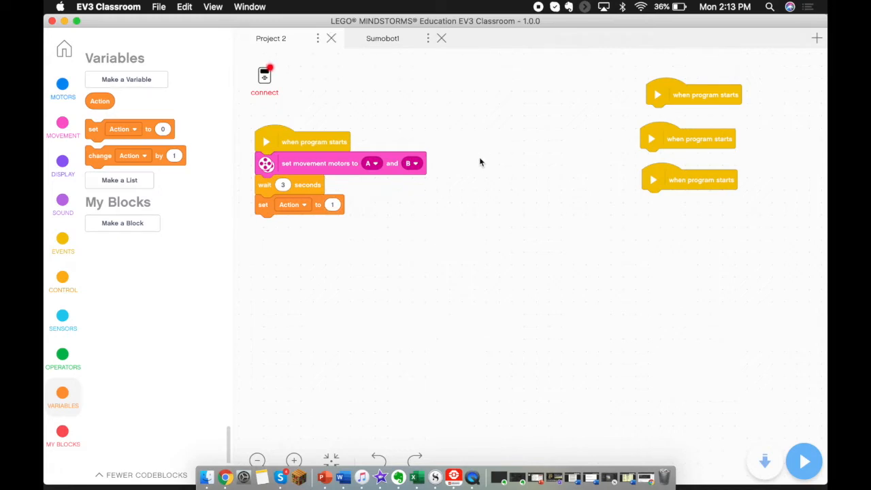
mouse_move(411, 223)
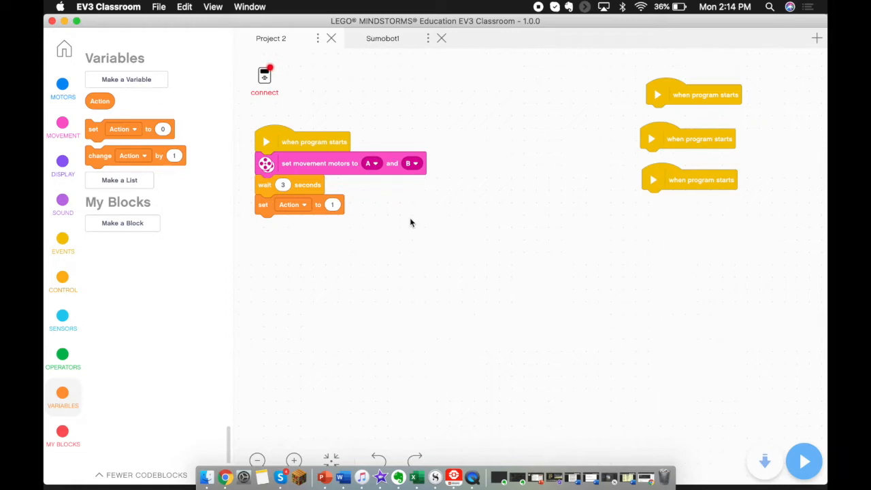
Step: Attach a forever loop below set Action with a display write block inside it
click(63, 278)
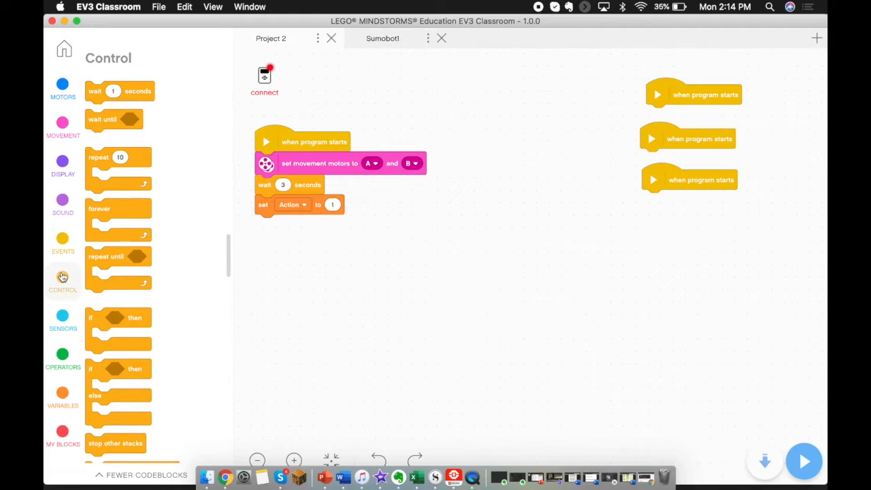
drag(118, 218, 275, 239)
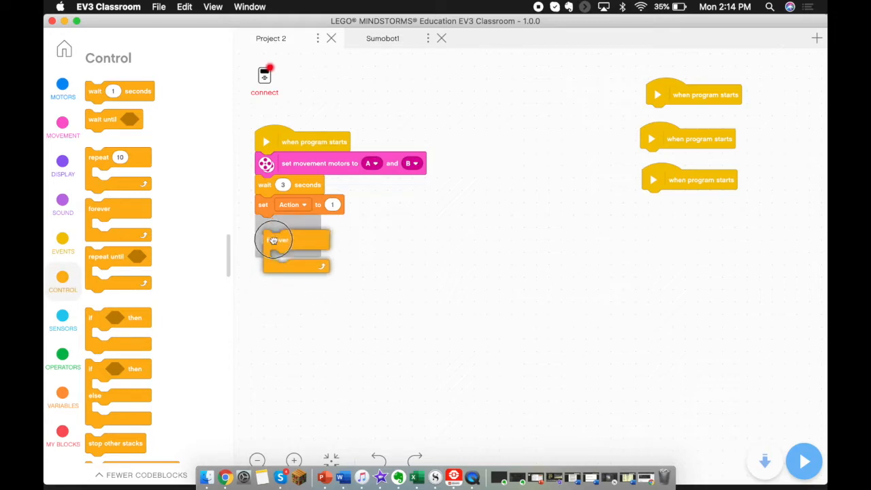
drag(275, 240, 269, 224)
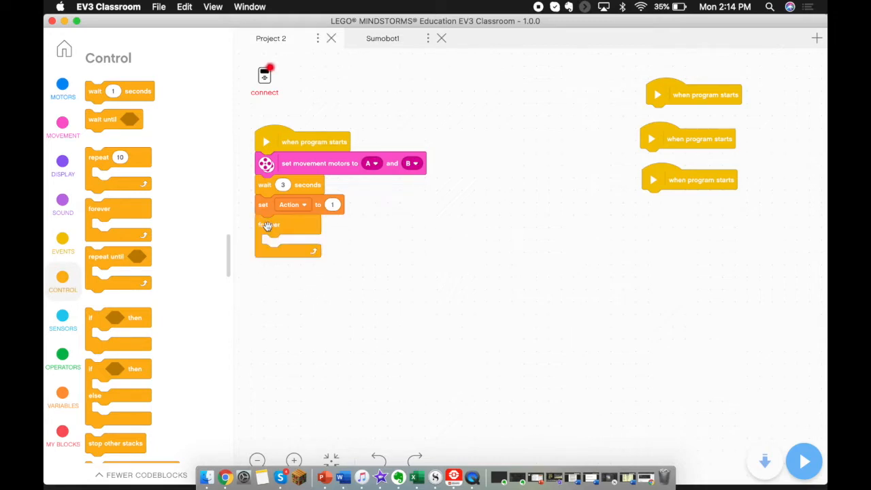
click(63, 162)
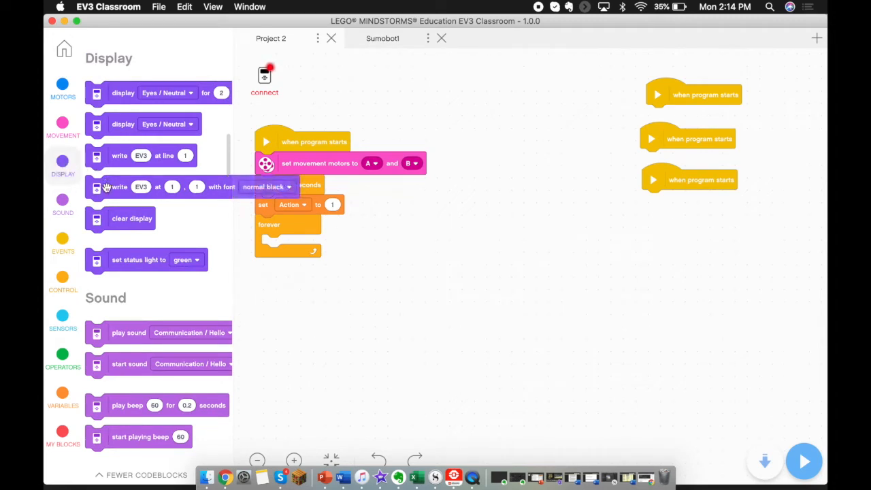
drag(126, 187, 306, 268)
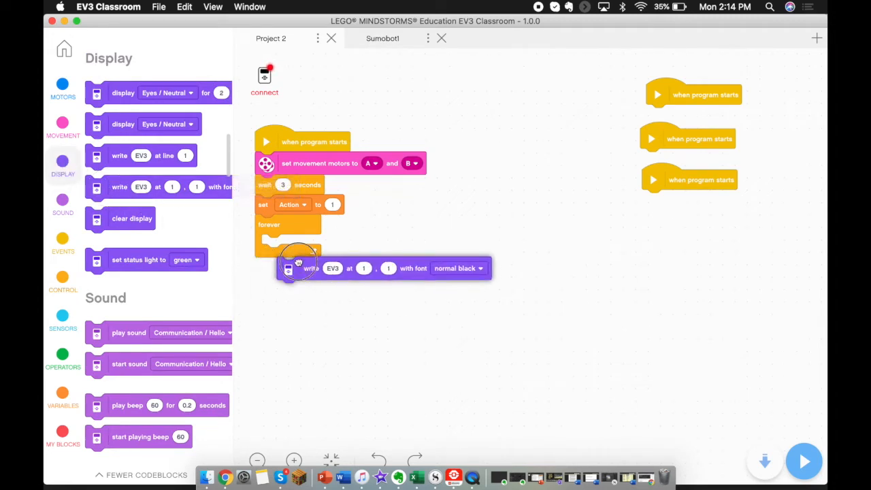
drag(310, 268, 295, 245)
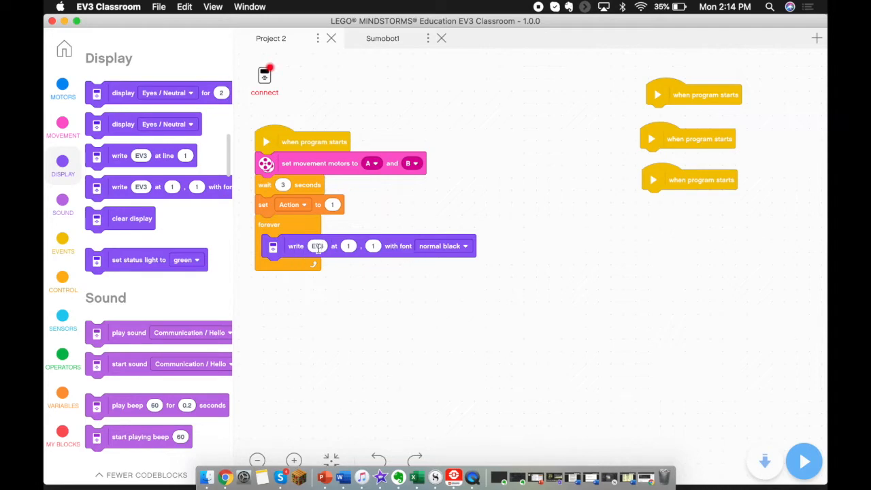
Step: Have the display block write the Action variable in large black font
click(63, 395)
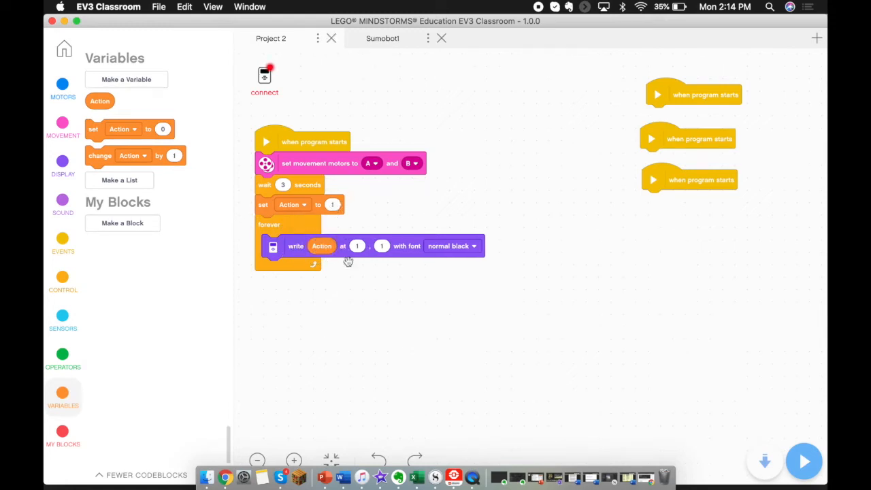
click(451, 245)
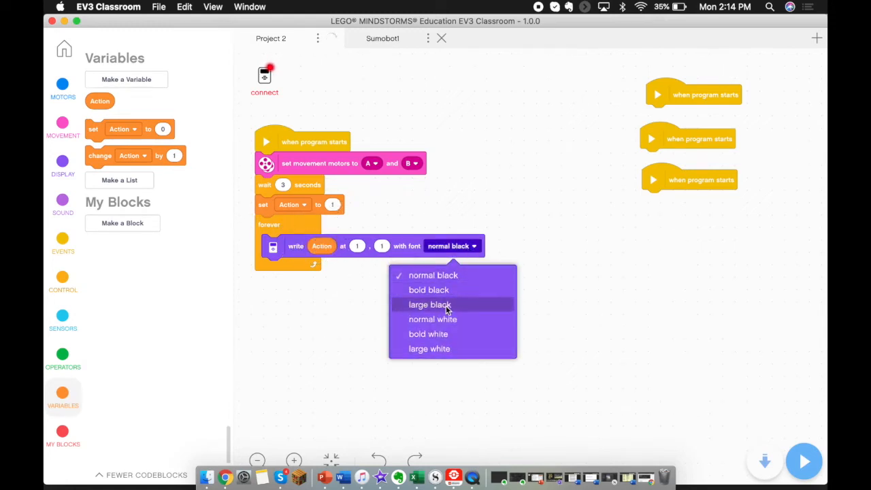
click(430, 304)
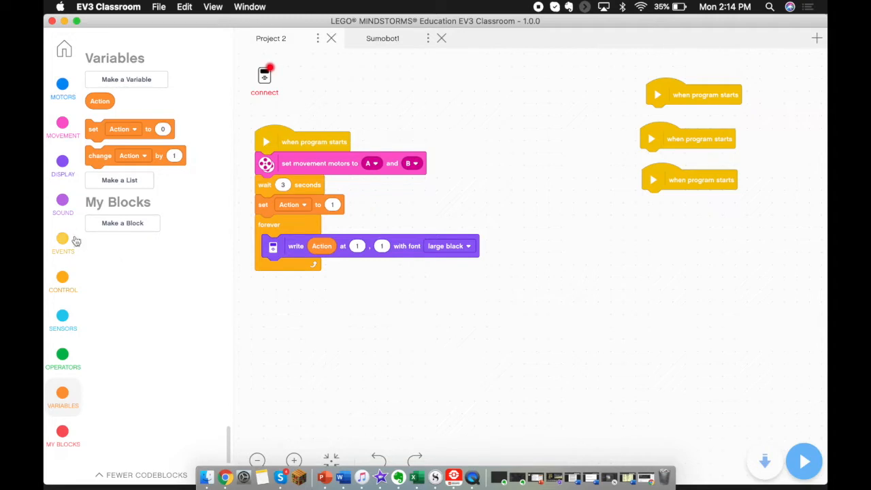
Step: Place an if Action = 1 check in the loop containing 'start moving straight at 35%'
click(62, 279)
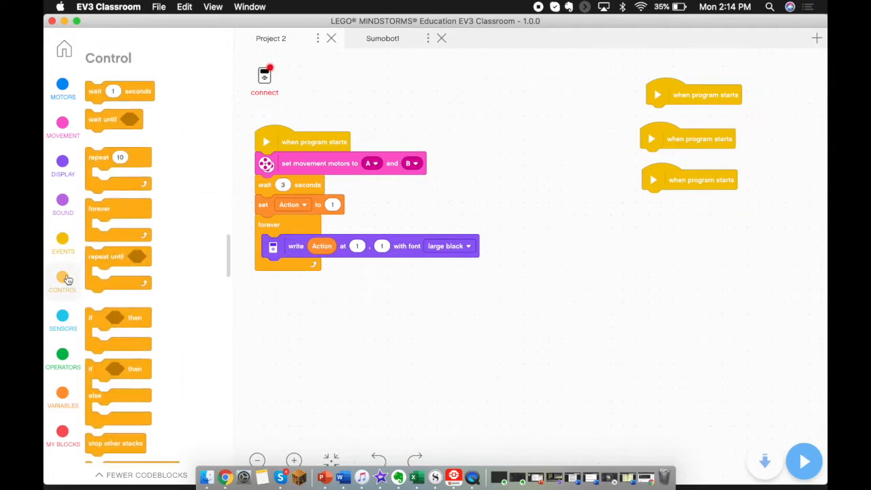
drag(117, 323, 279, 330)
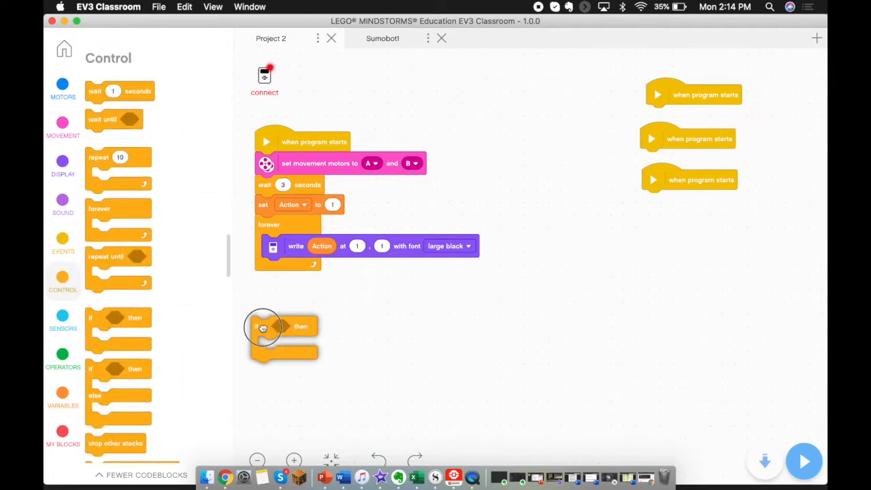
drag(264, 327, 272, 267)
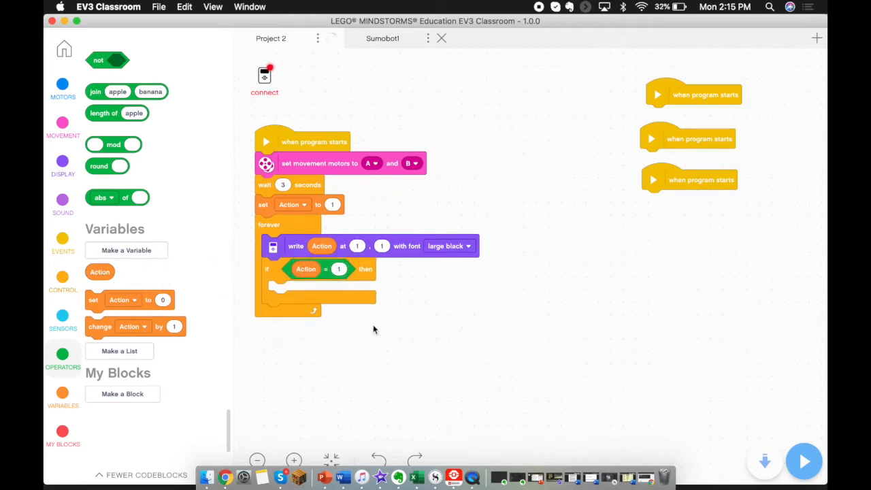
click(62, 125)
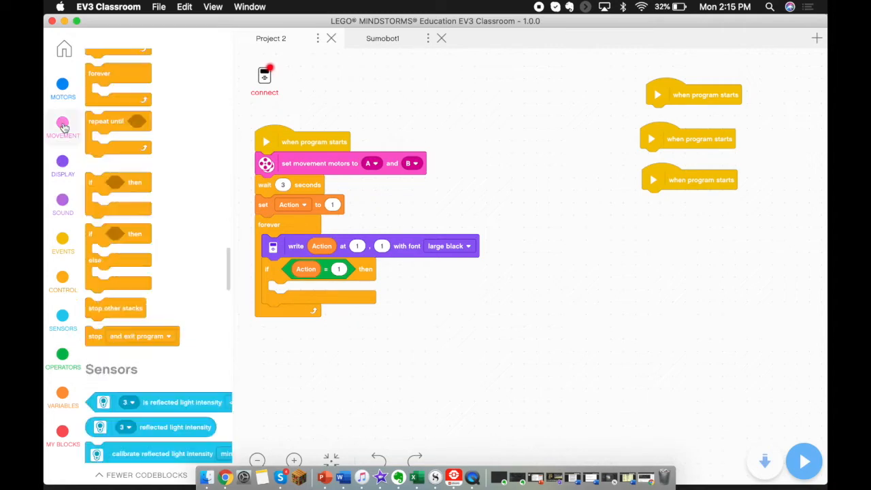
click(62, 126)
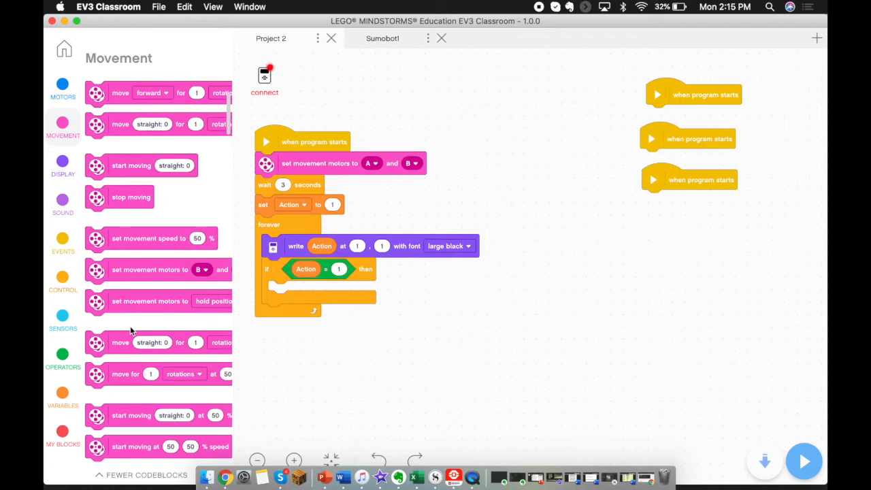
drag(161, 446, 316, 310)
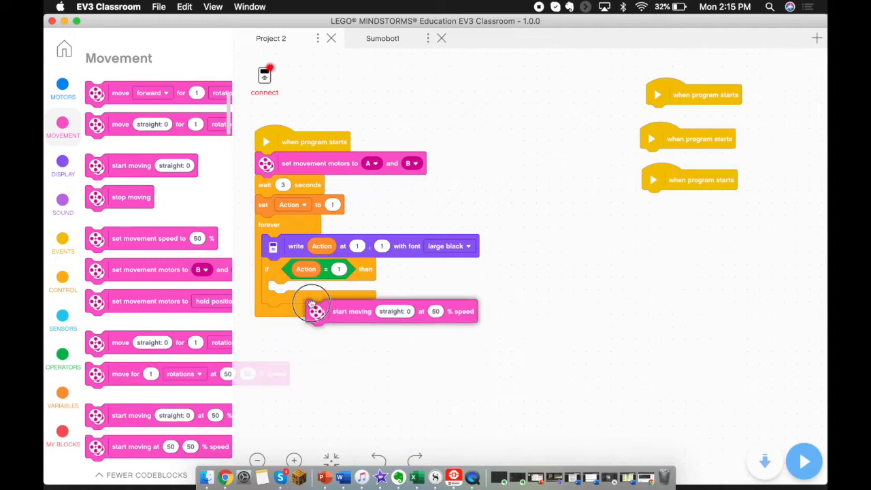
drag(316, 310, 314, 292)
text(35)
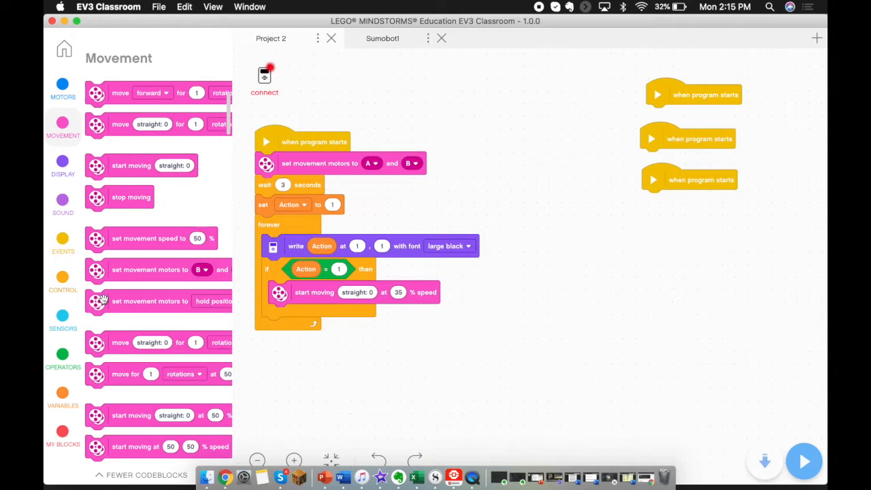
Step: Duplicate the Action 1 check with its movement block to make an Action = 2 check
drag(306, 269, 425, 310)
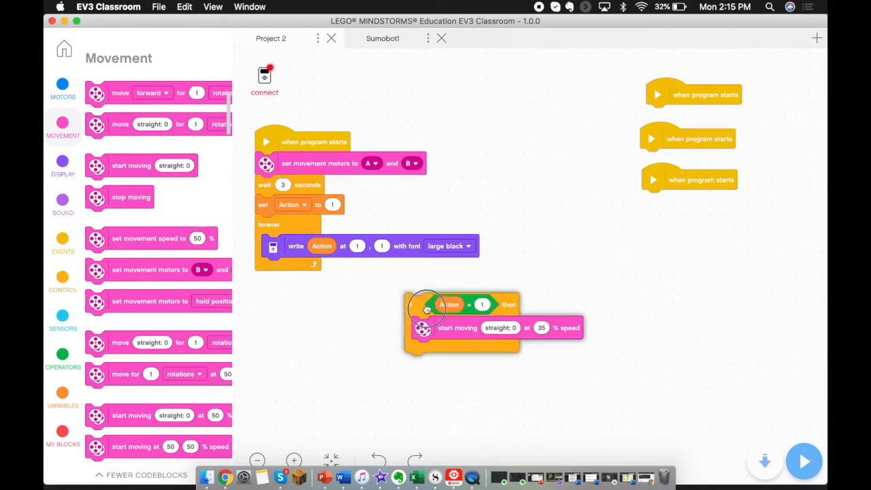
drag(425, 310, 446, 332)
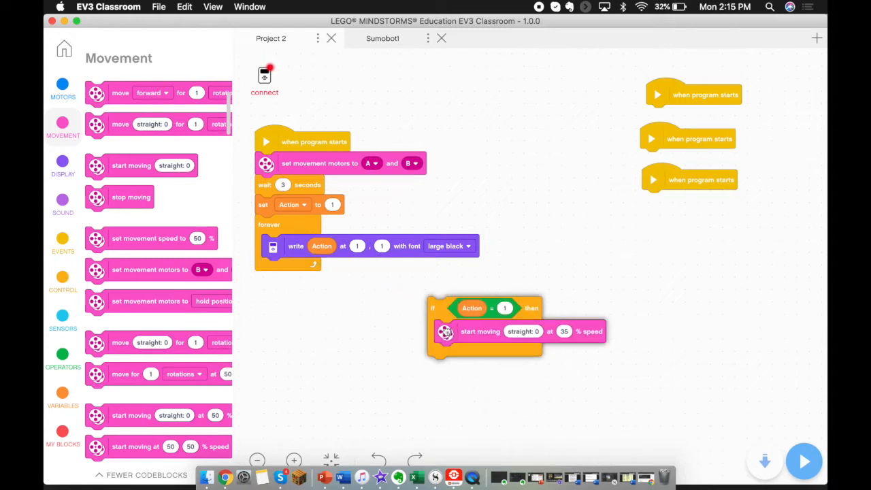
right_click(483, 327)
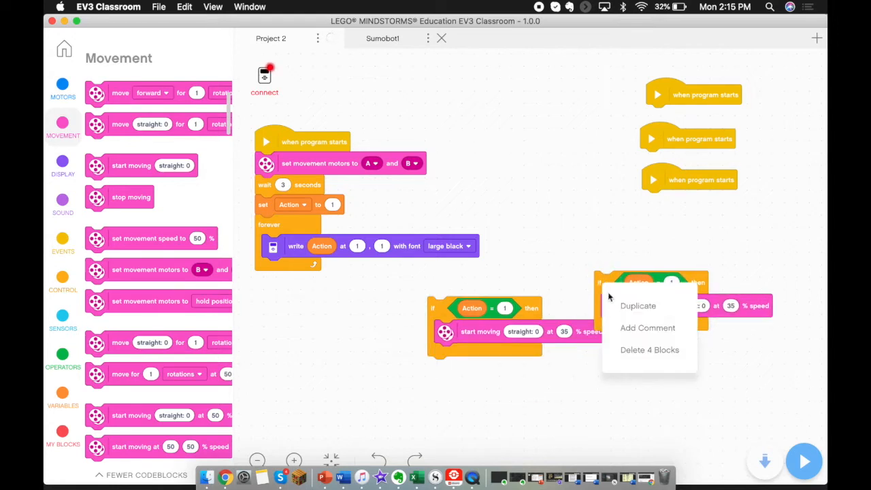
click(638, 305)
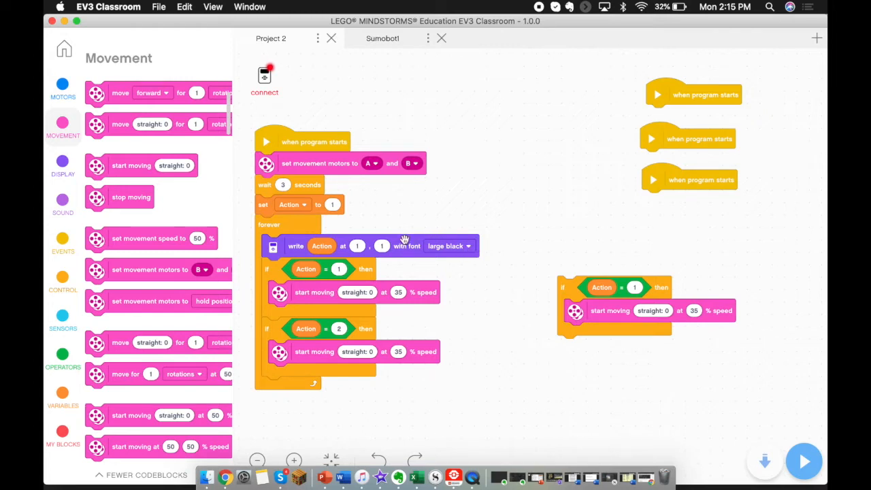
mouse_move(422, 298)
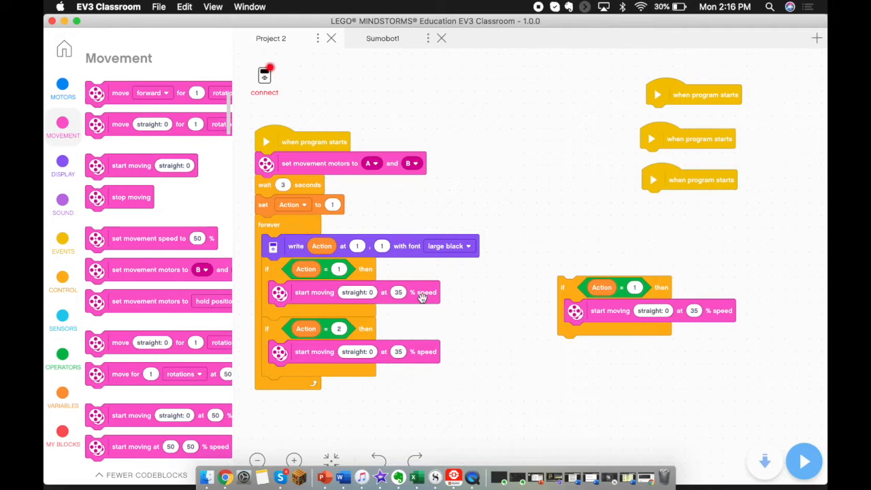
mouse_move(325, 348)
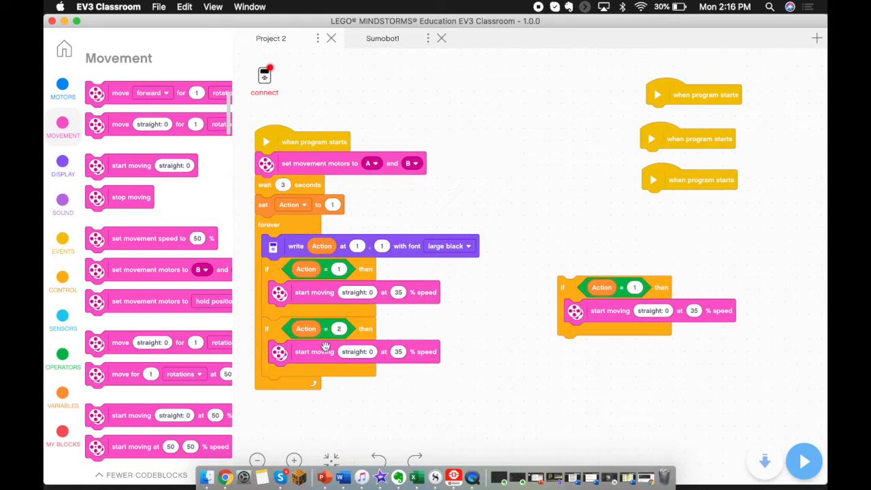
Step: Give the Action 2 branch a speed setting and a one-rotation move with pick random -100 to 100 steering
drag(325, 351, 415, 408)
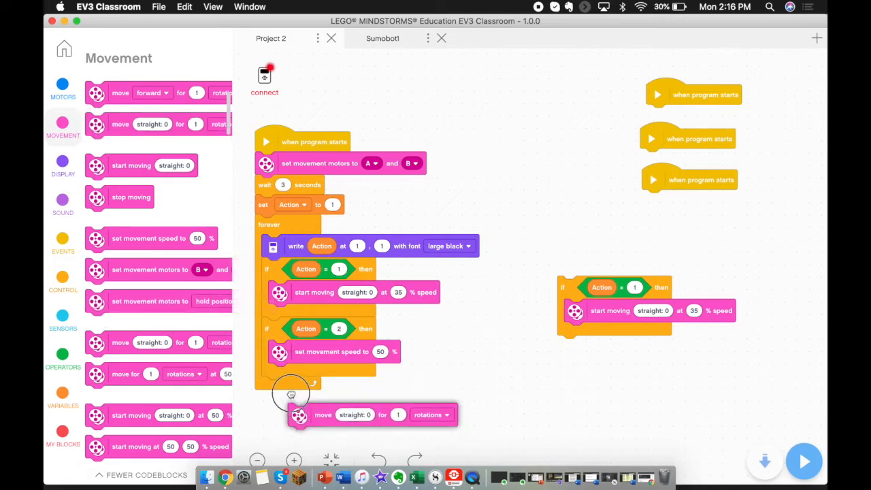
drag(299, 413, 300, 374)
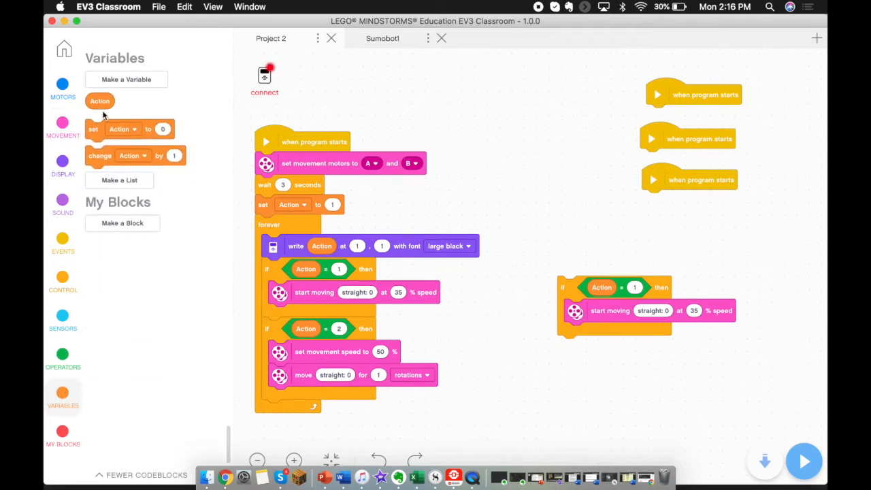
drag(100, 101, 198, 201)
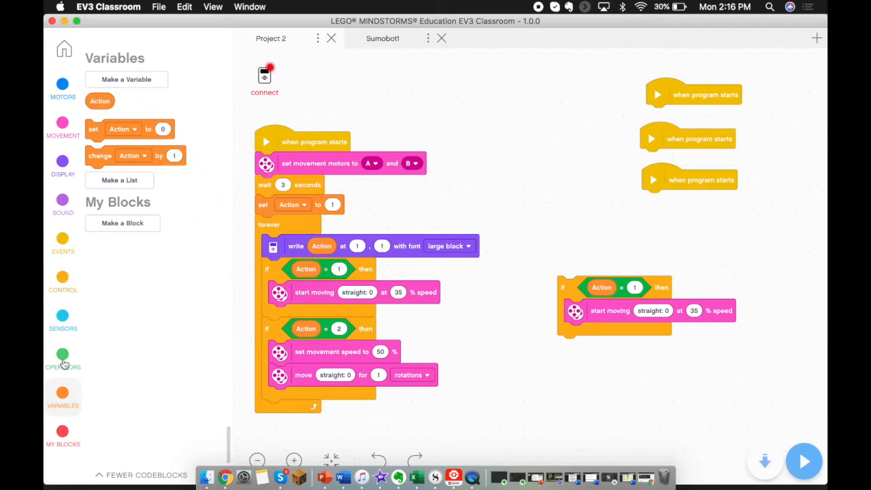
click(63, 354)
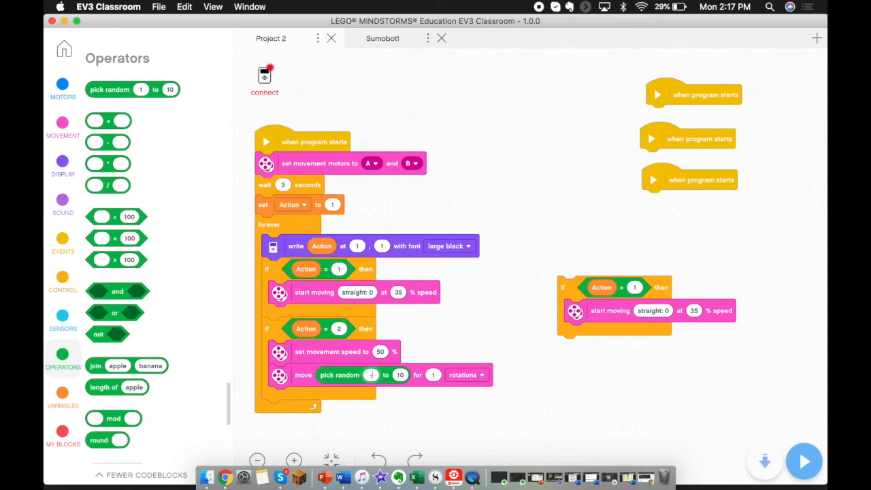
text(-100)
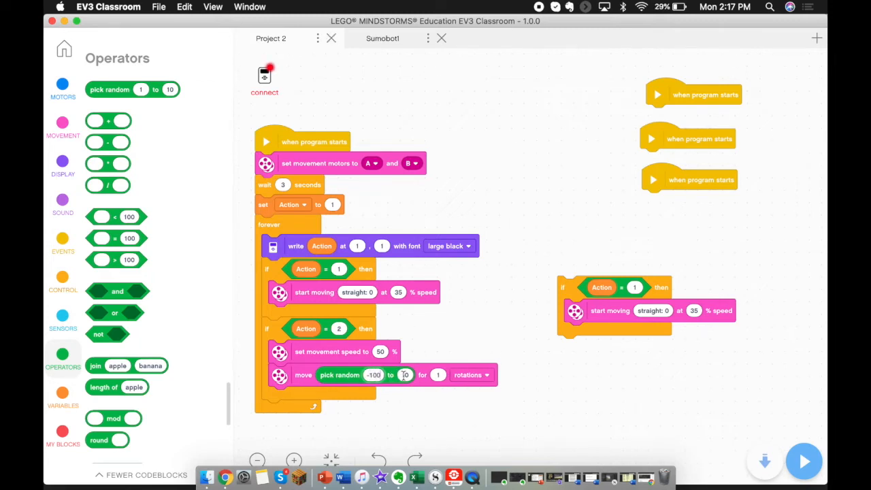
text(100)
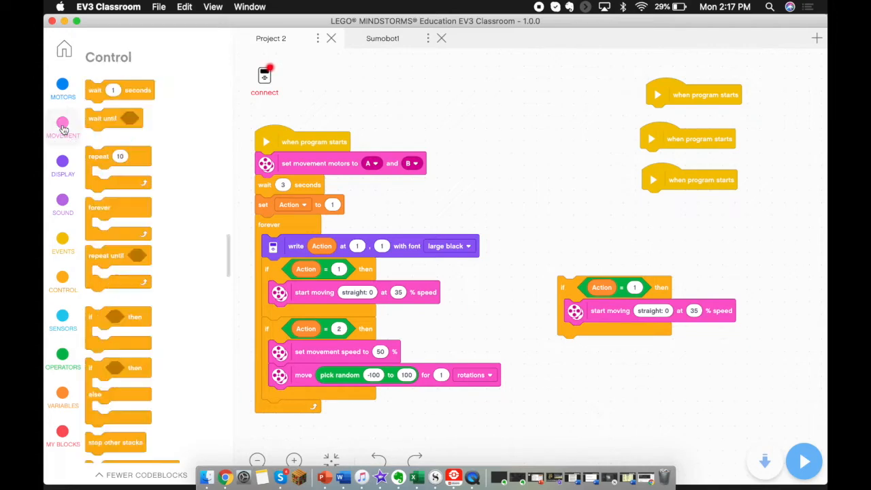
Step: Make the Action 2 move go backward at 50% speed and end with 'set Action to 1'
click(62, 125)
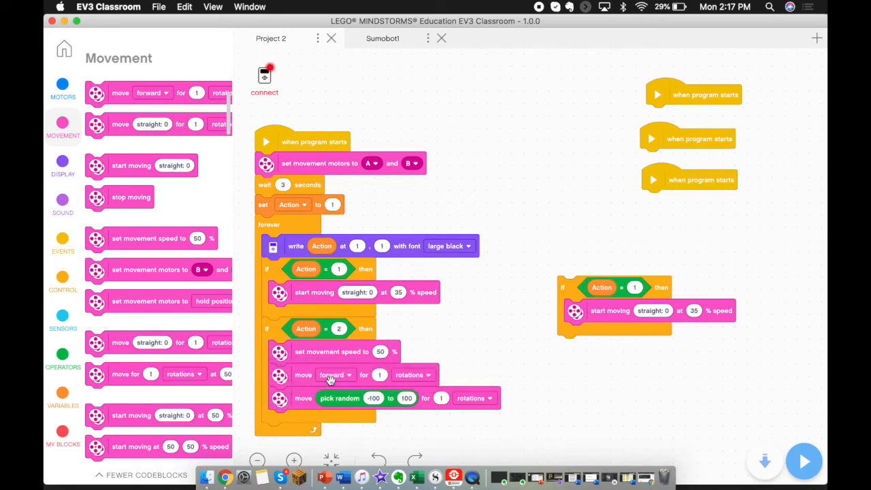
click(351, 374)
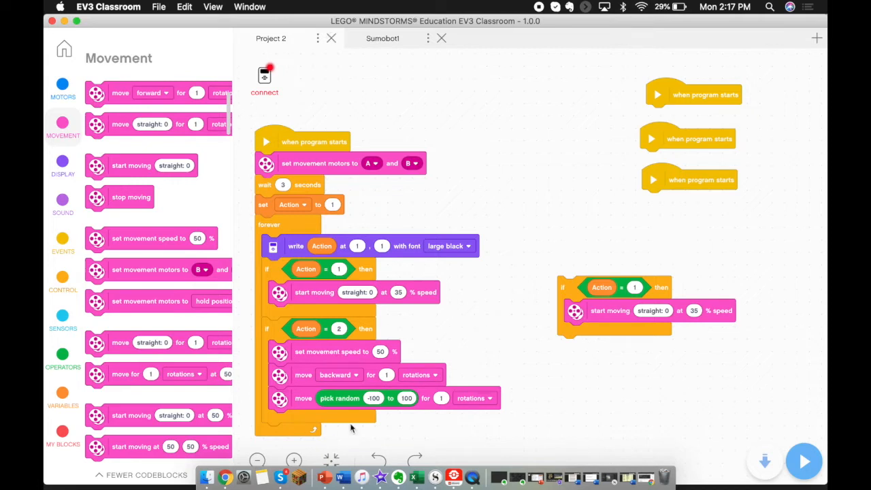
mouse_move(352, 403)
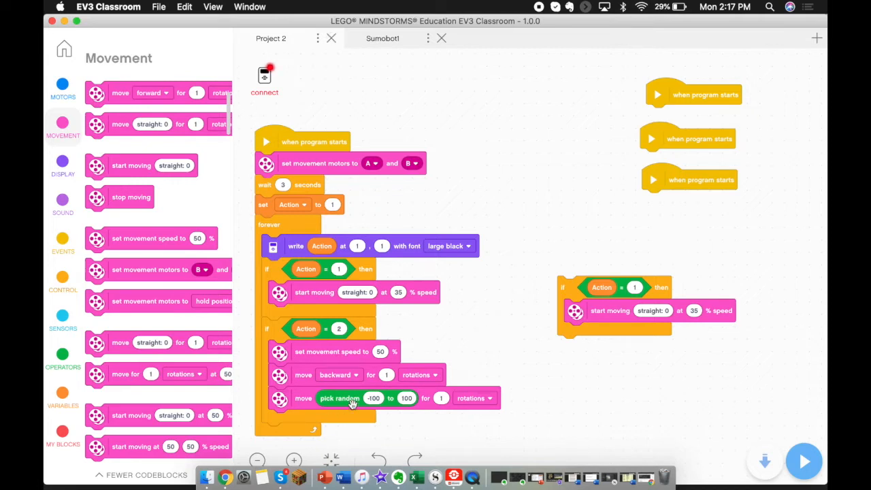
mouse_move(160, 324)
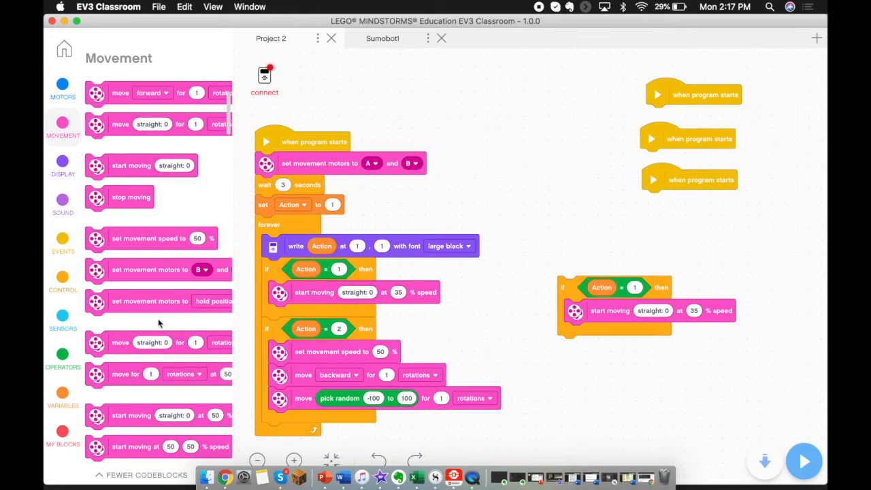
click(62, 279)
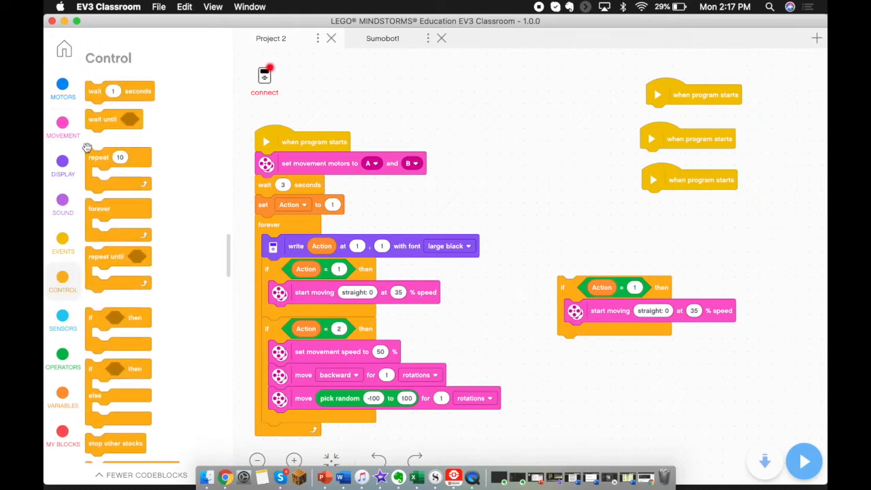
mouse_move(65, 388)
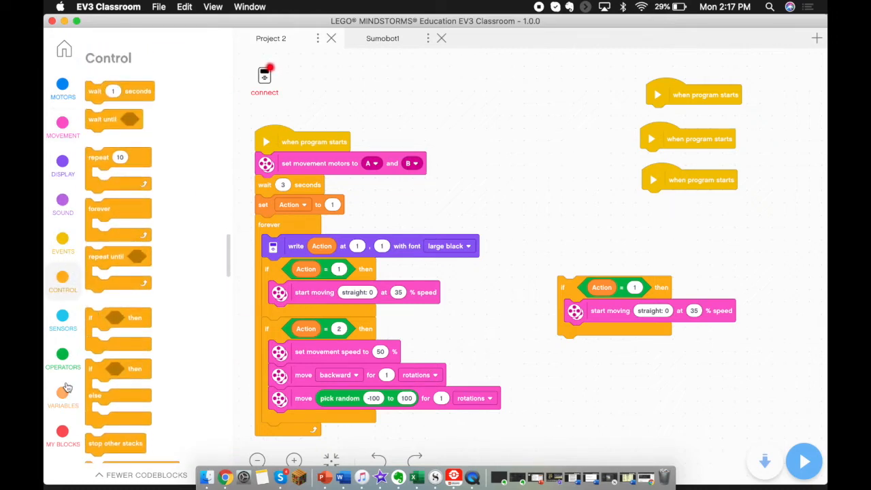
click(63, 406)
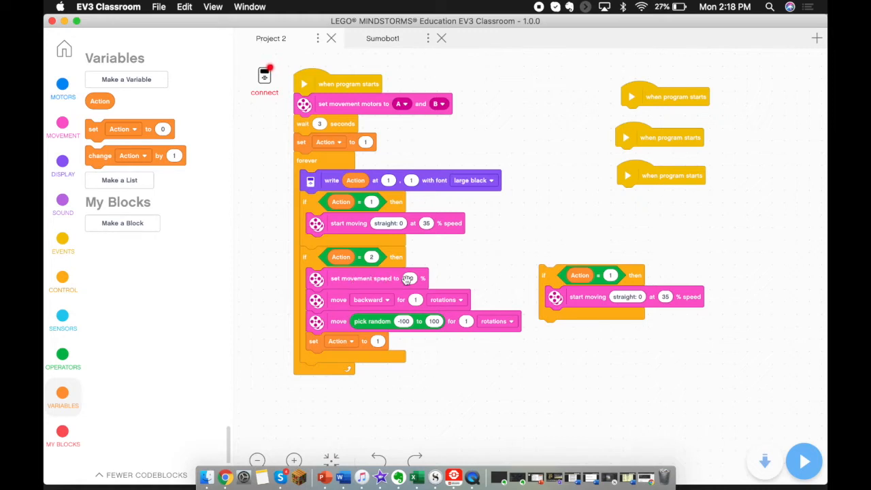
text(50)
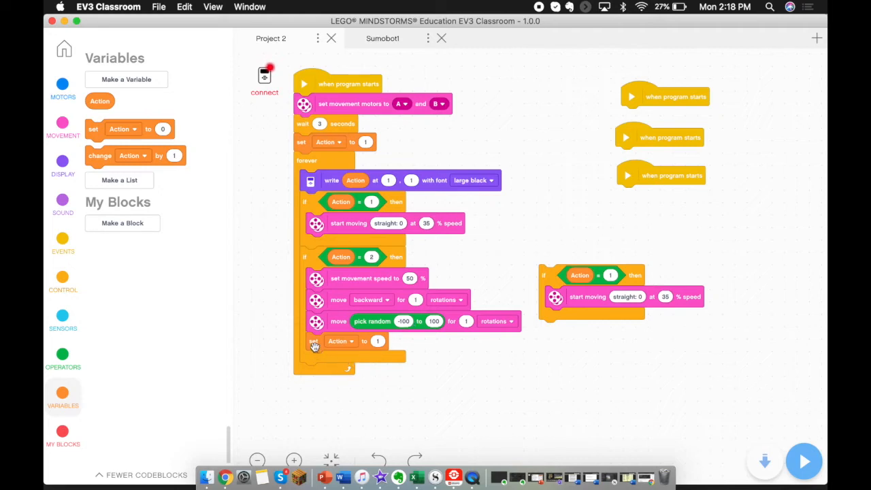
mouse_move(288, 347)
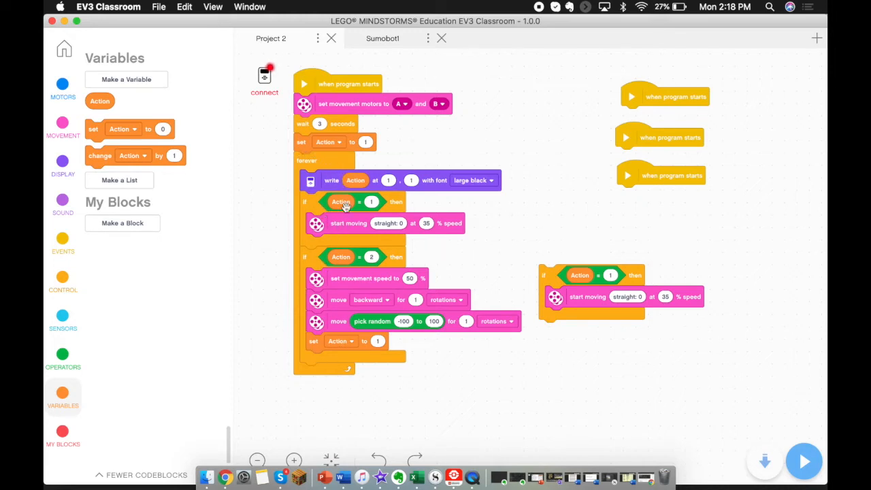
mouse_move(407, 224)
text(3)
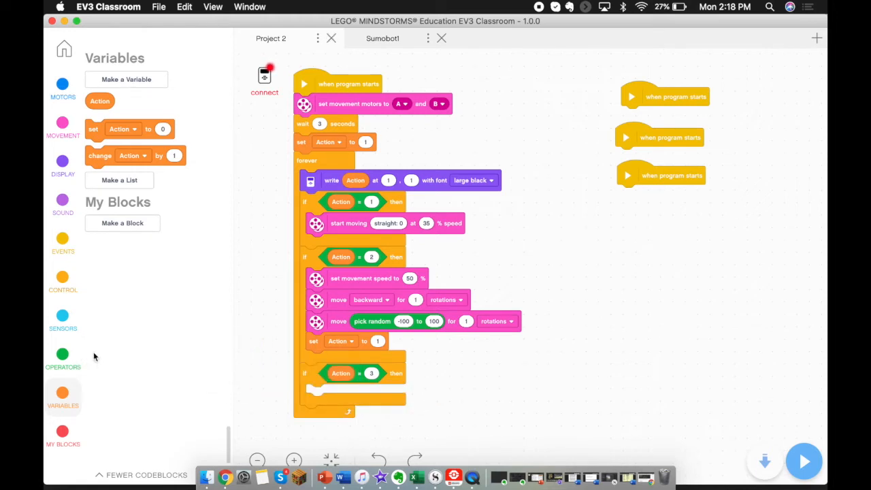
Step: Fill the Action 3 branch with 'start moving straight at 100%' and play sound Speed up until done
click(62, 126)
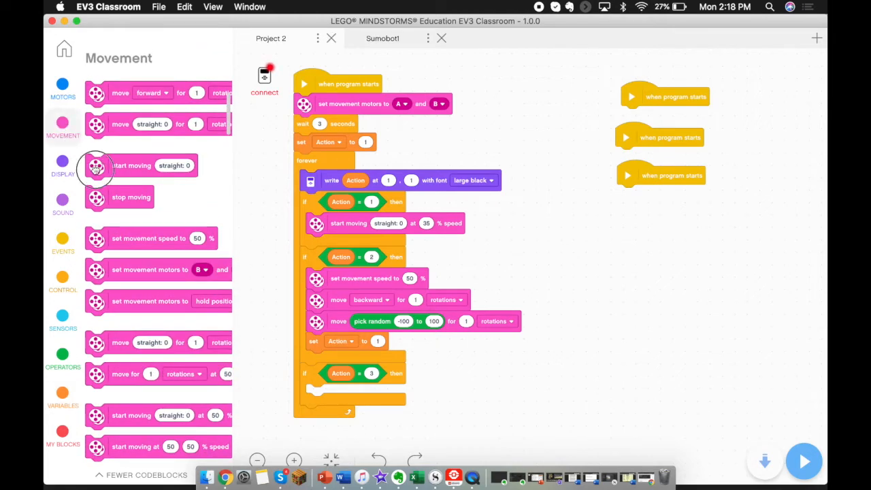
mouse_move(98, 255)
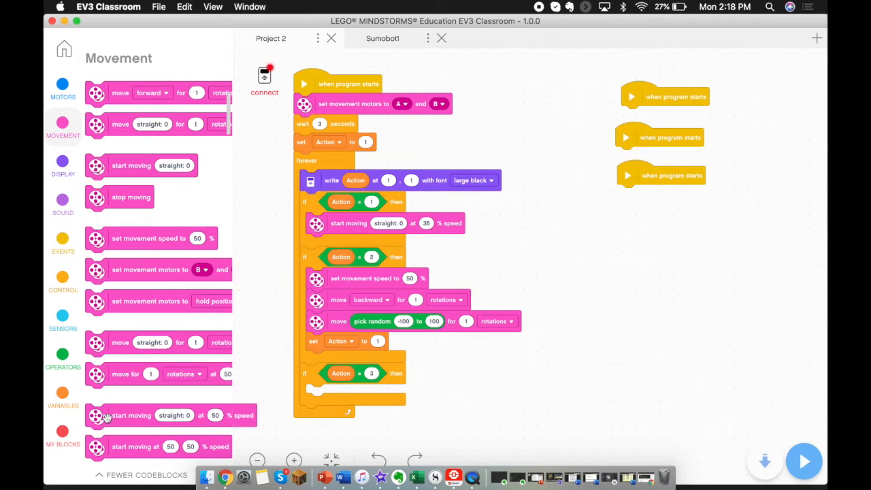
drag(107, 415, 329, 400)
text(100)
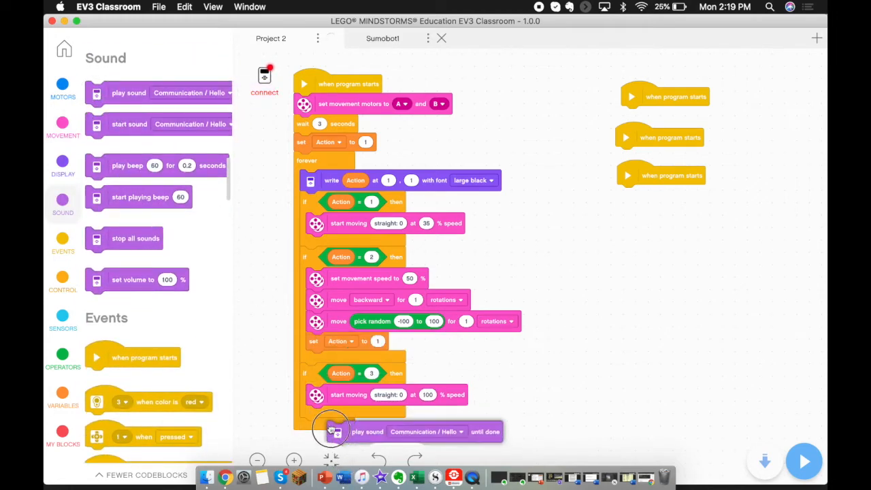
drag(333, 431, 345, 416)
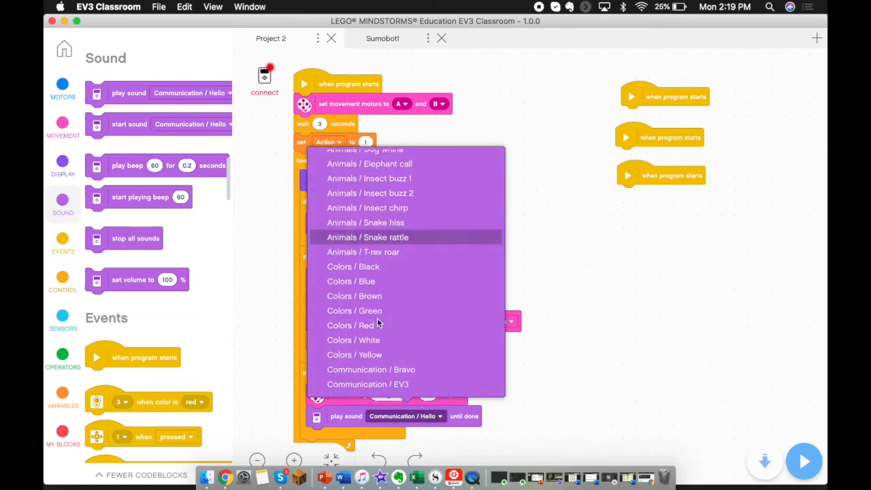
scroll(down, 3)
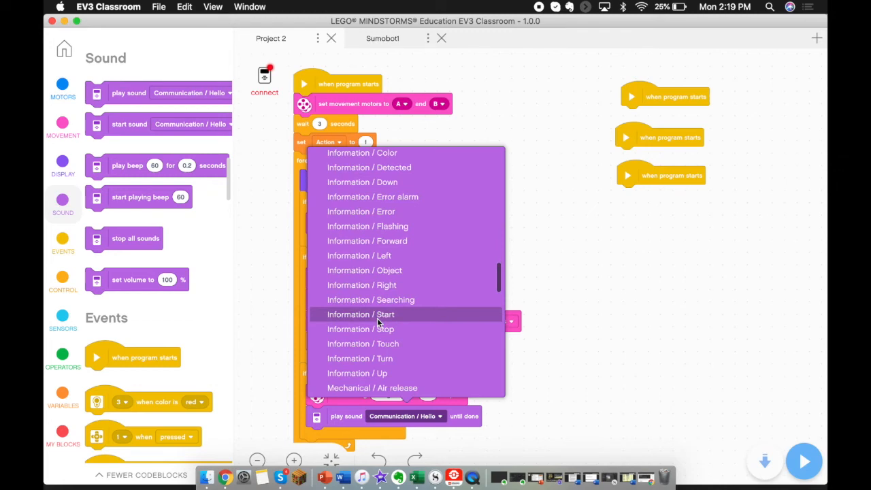
scroll(down, 3)
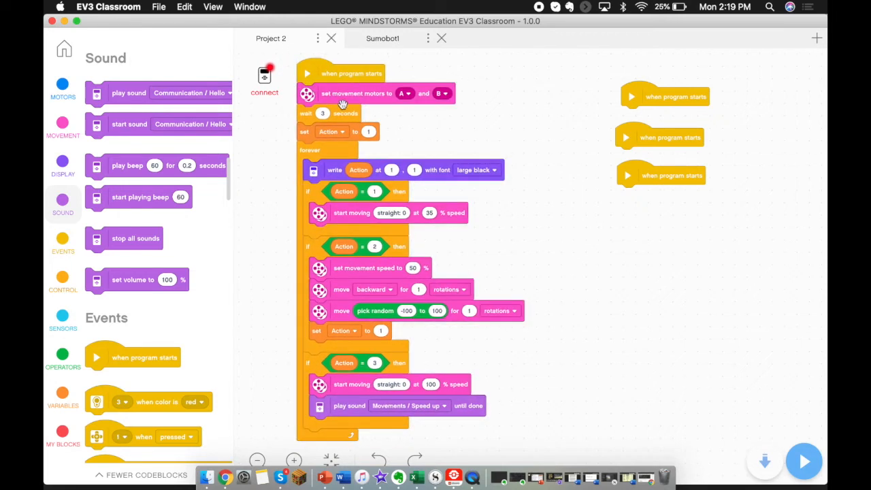
mouse_move(514, 261)
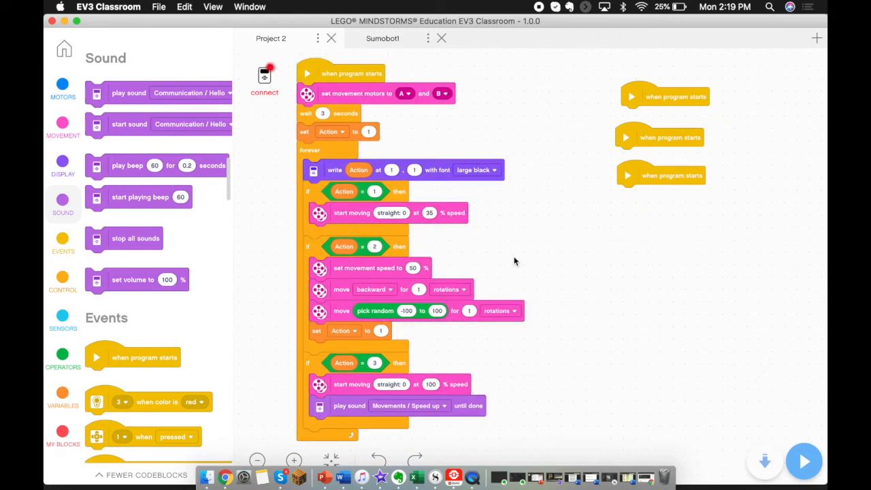
mouse_move(506, 170)
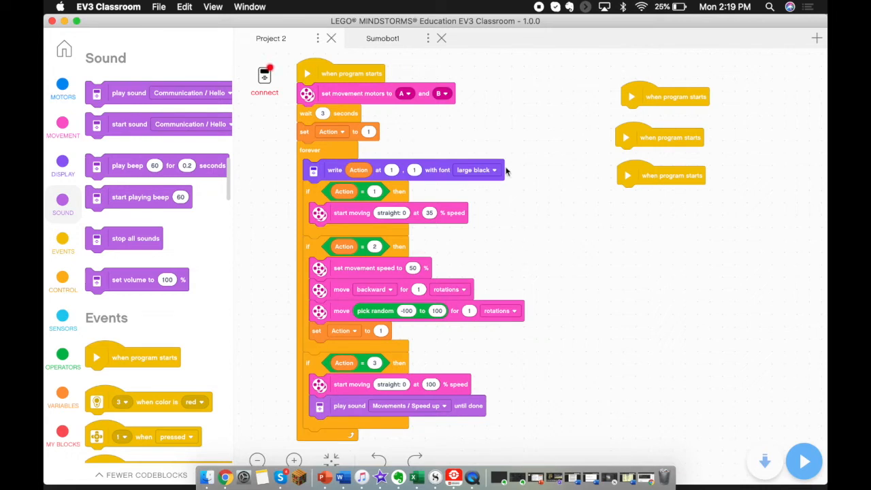
Step: Add a comment on the write block listing Action 1 = Go Forward, 2 = Reverse and avoid edge, 3 =
right_click(506, 170)
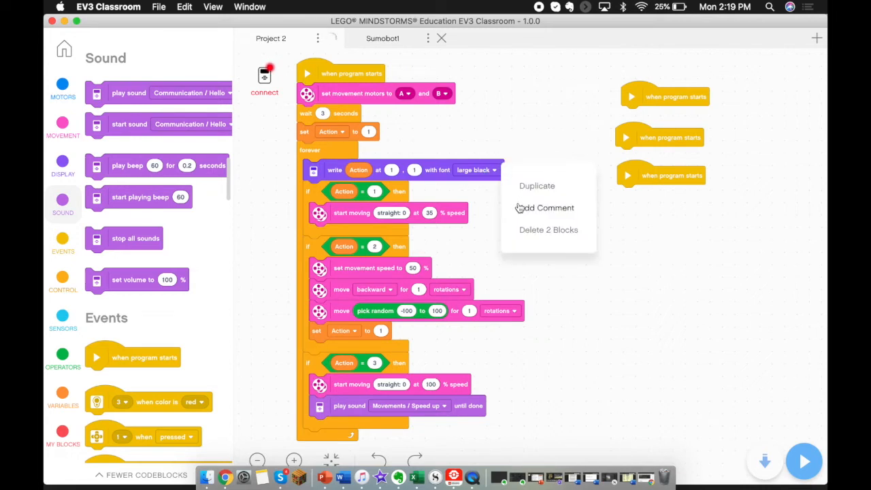
click(549, 206)
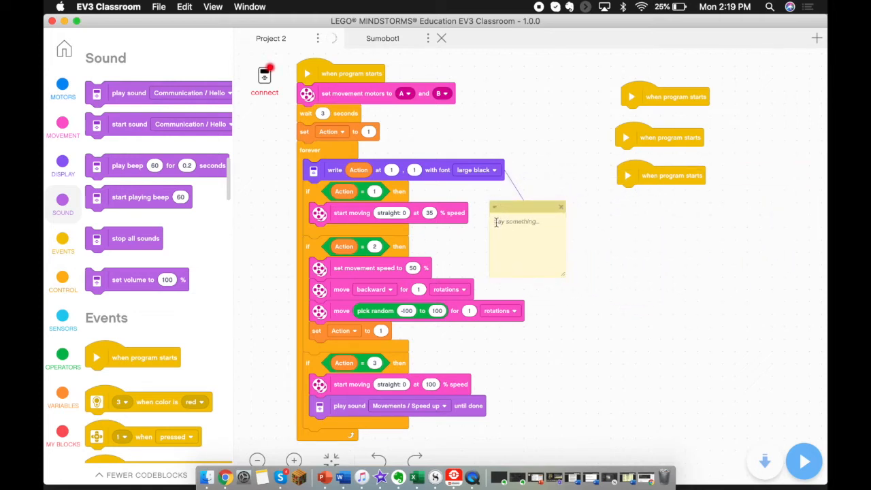
text(Action Block)
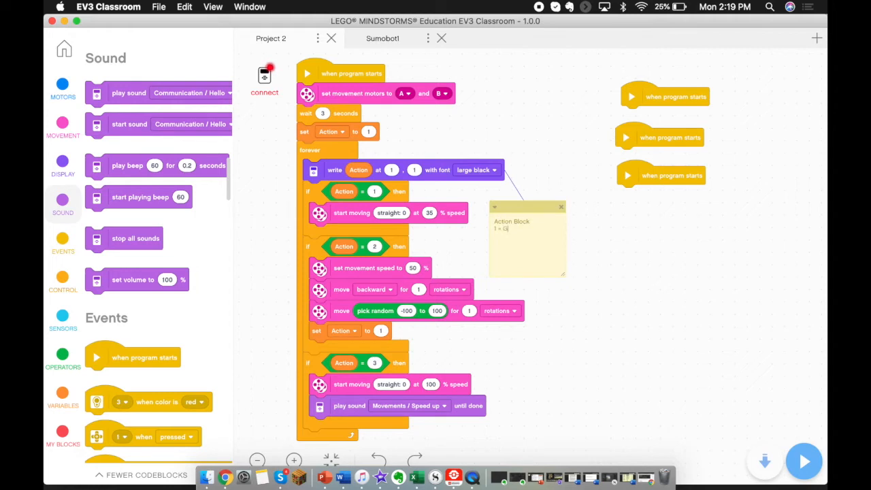
text(o)
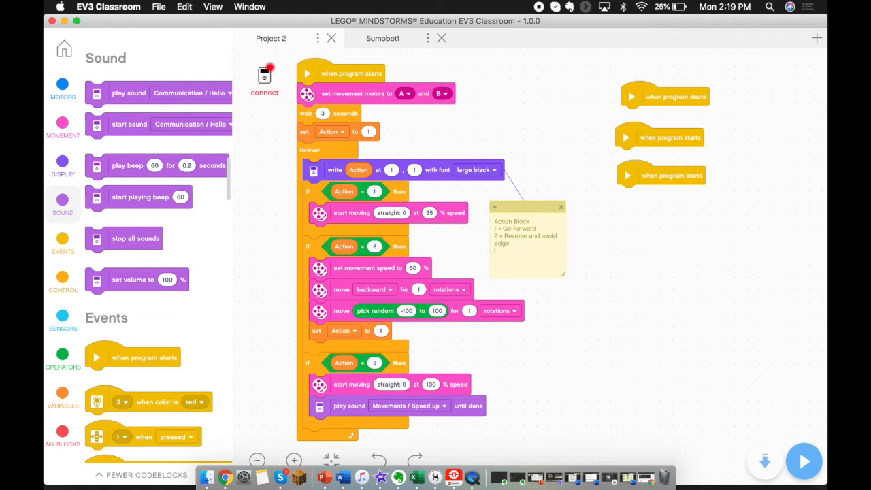
text(3 =)
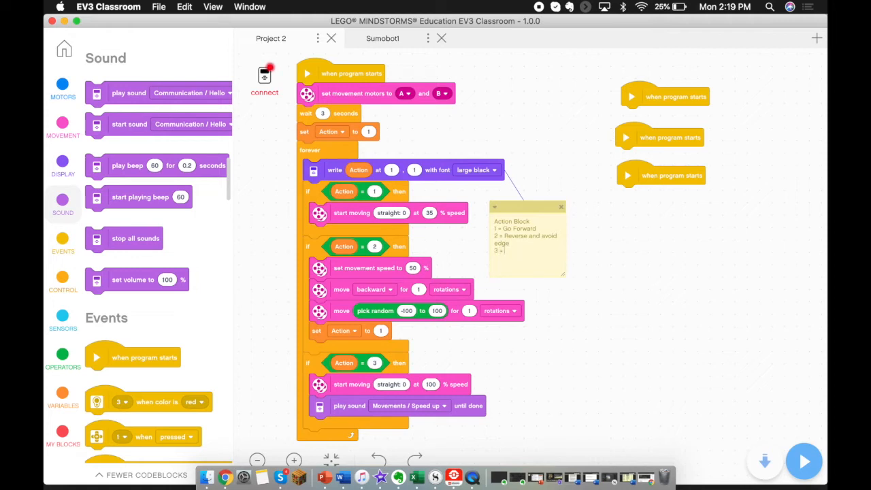
Step: Complete the note's last line as '3 = Push for Victory'
text(Push)
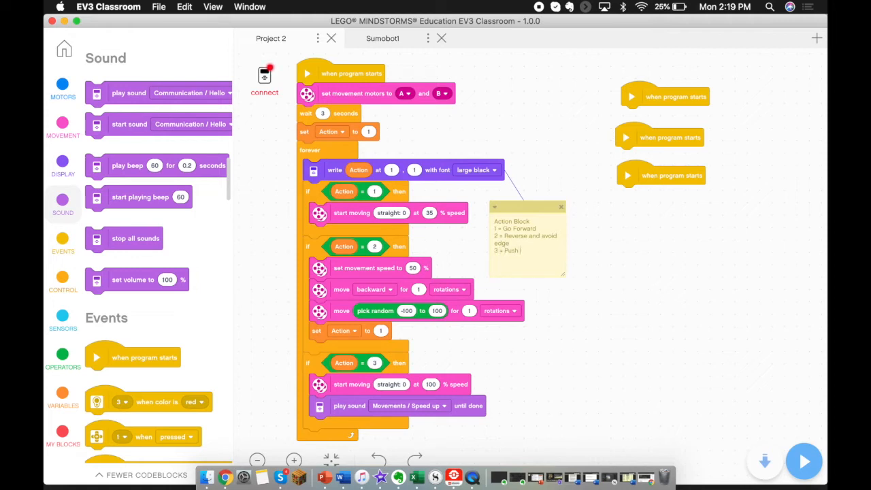
text(for victory)
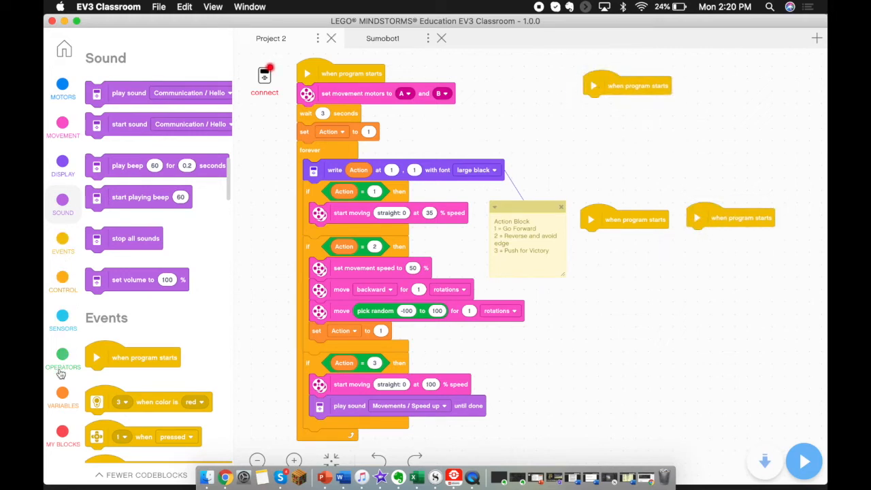
click(63, 244)
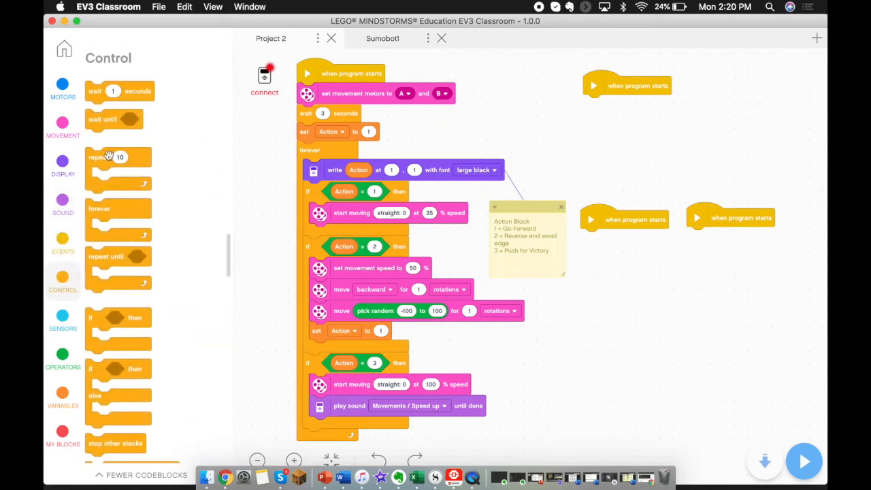
Step: Drop a forever loop with an empty if-then under a spare 'when program starts' block
drag(117, 209, 578, 160)
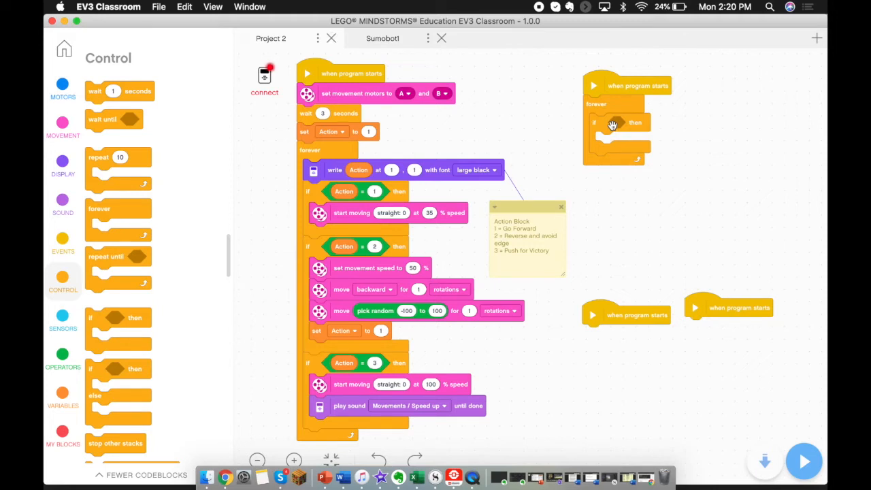
mouse_move(63, 316)
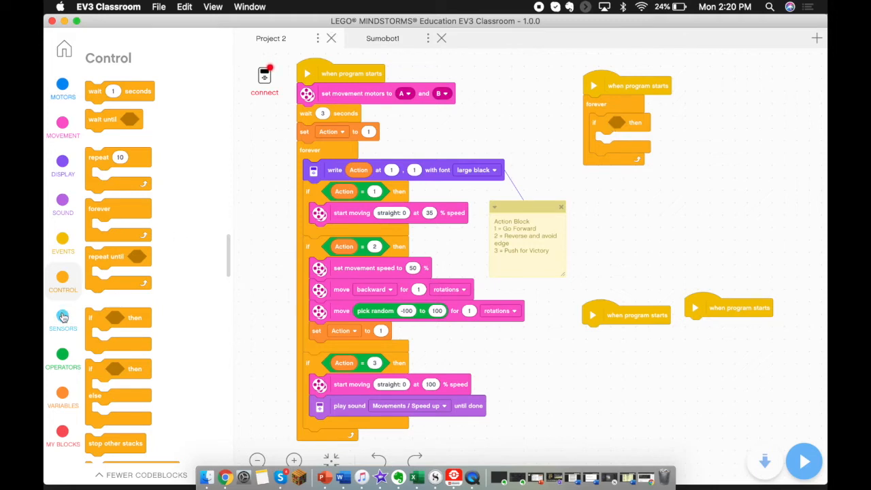
click(63, 320)
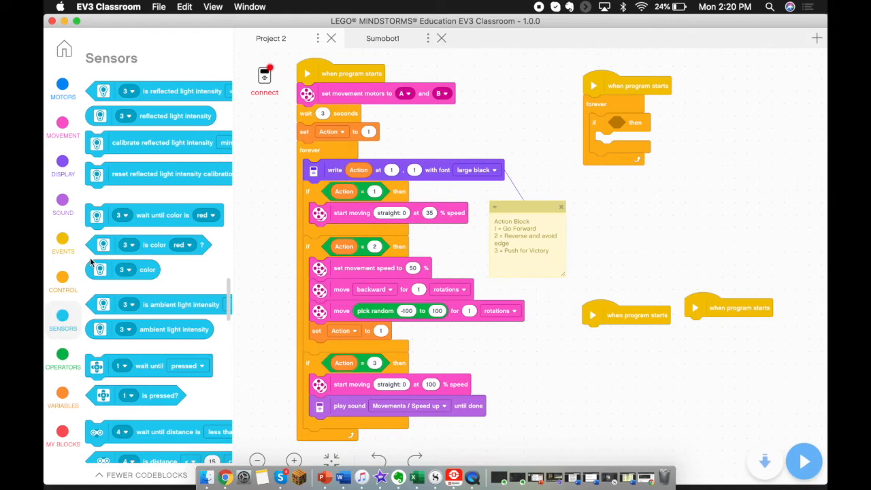
mouse_move(103, 245)
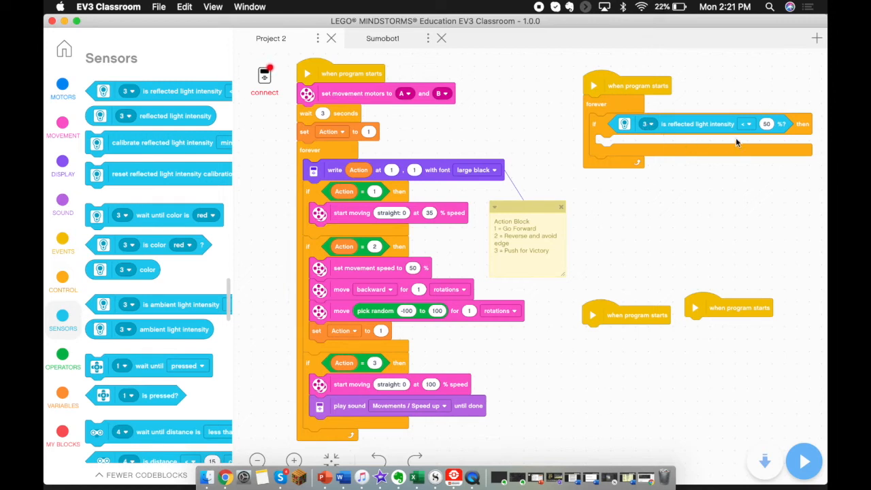
mouse_move(746, 130)
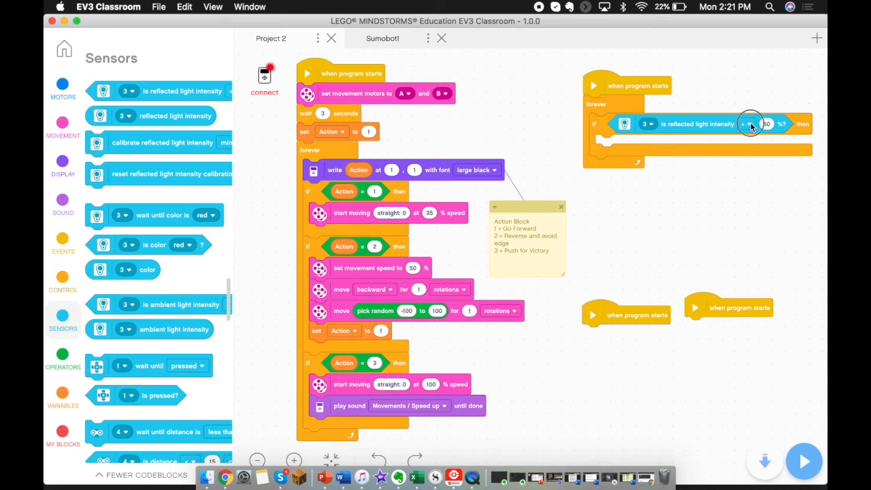
Step: Set the light test's comparison so port 3 reflected intensity is checked below 50%
click(745, 124)
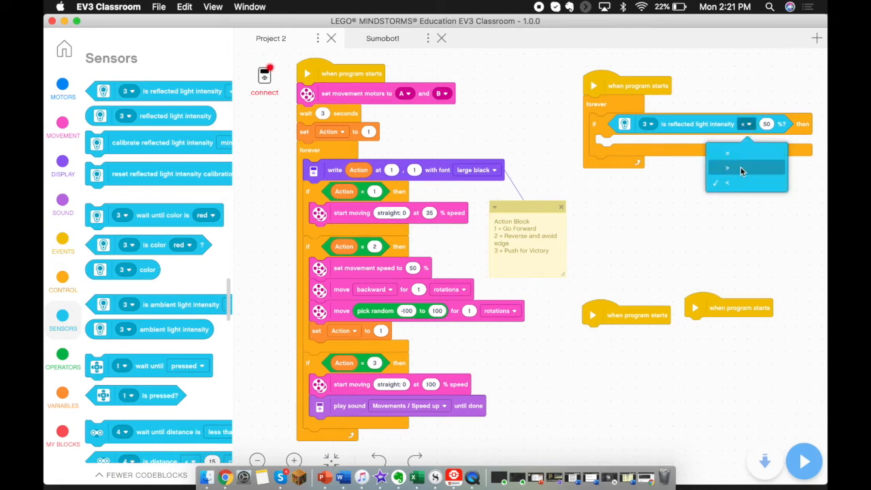
click(726, 169)
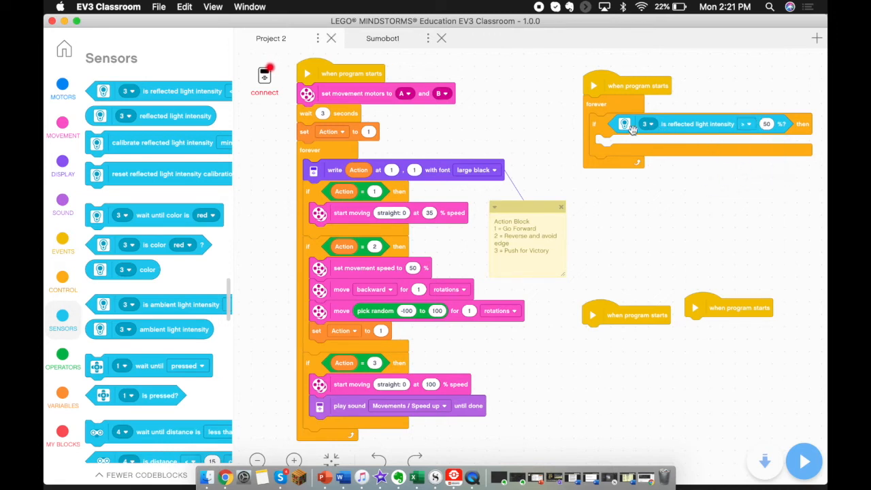
mouse_move(734, 129)
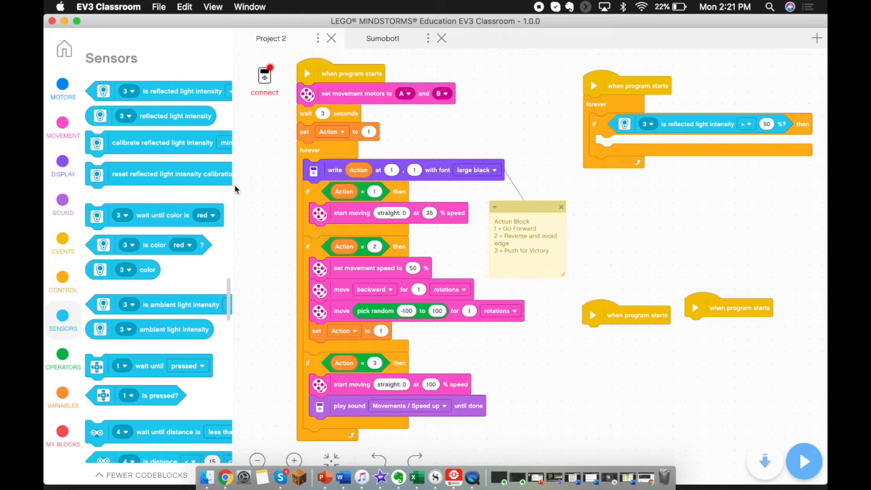
click(62, 395)
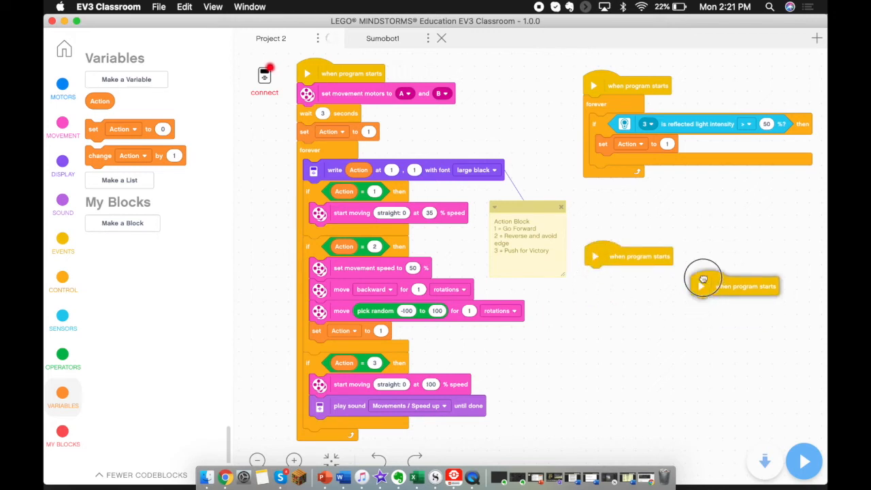
Step: Line up a second 'when program starts' block beside the first unused one
drag(732, 285, 732, 254)
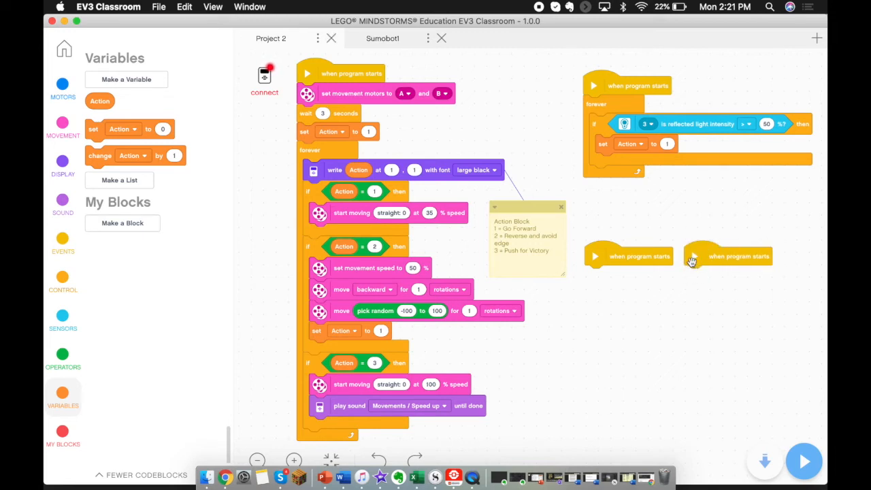
click(63, 315)
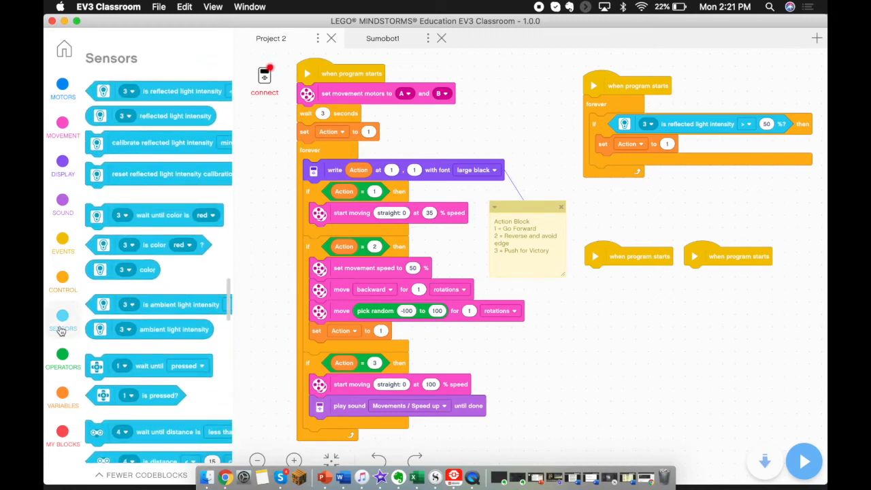
scroll(down, 3)
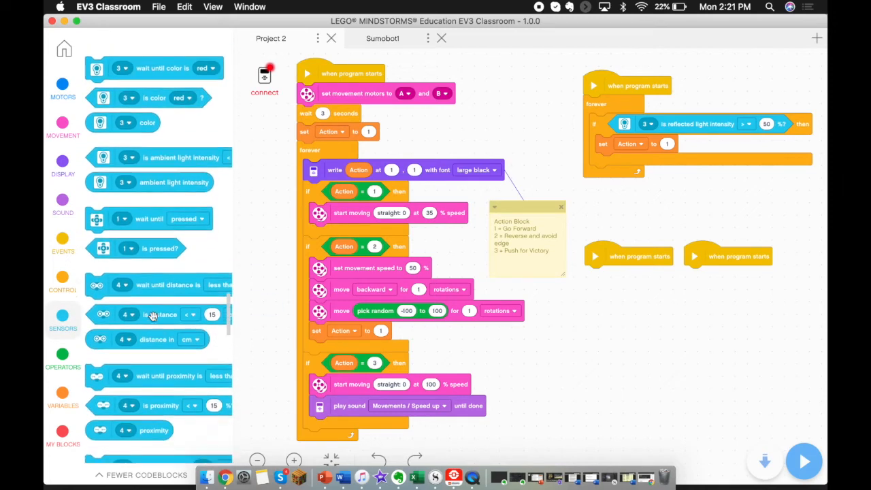
scroll(down, 3)
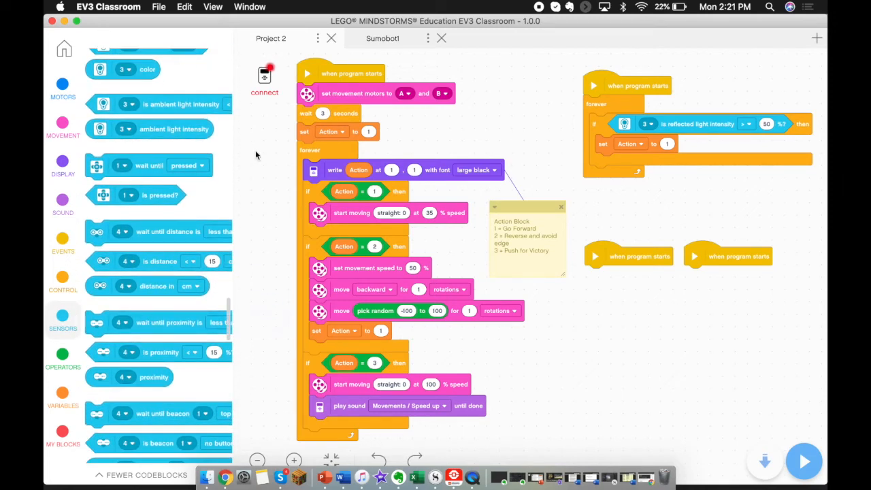
Step: Duplicate the light-sensor loop twice as touch-sensor loops for ports 1 and 2 setting Action to 3
right_click(596, 106)
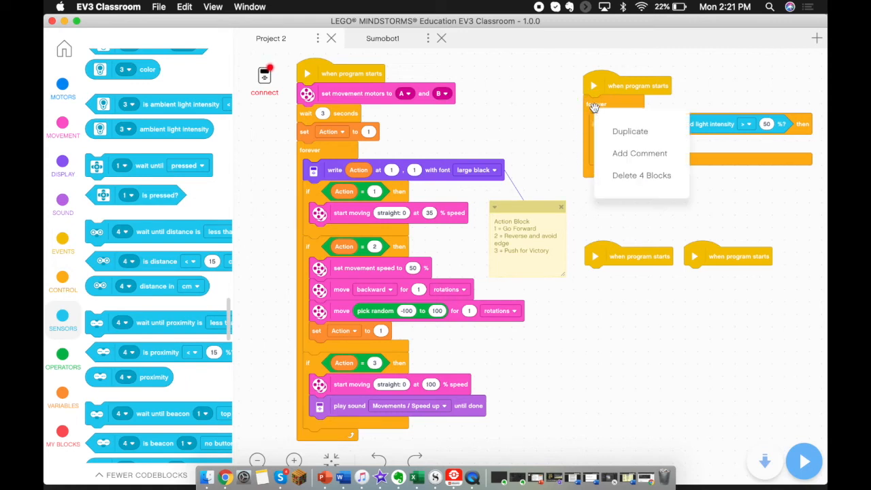
click(628, 131)
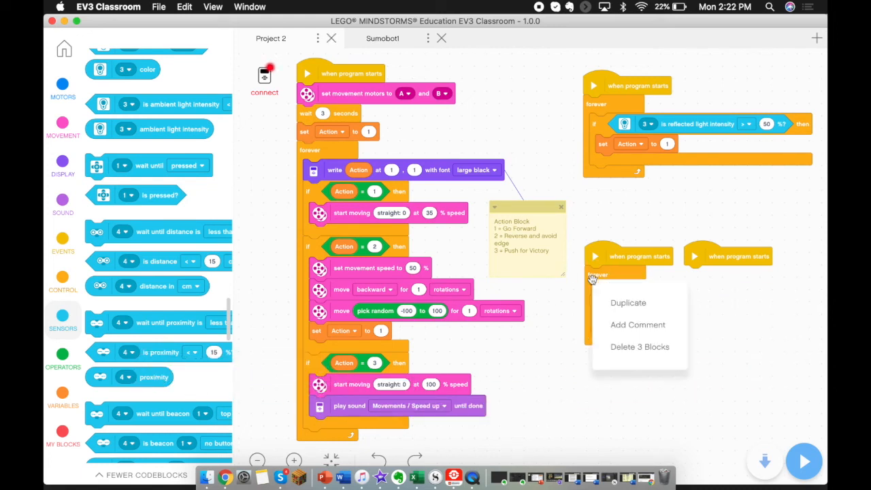
click(627, 302)
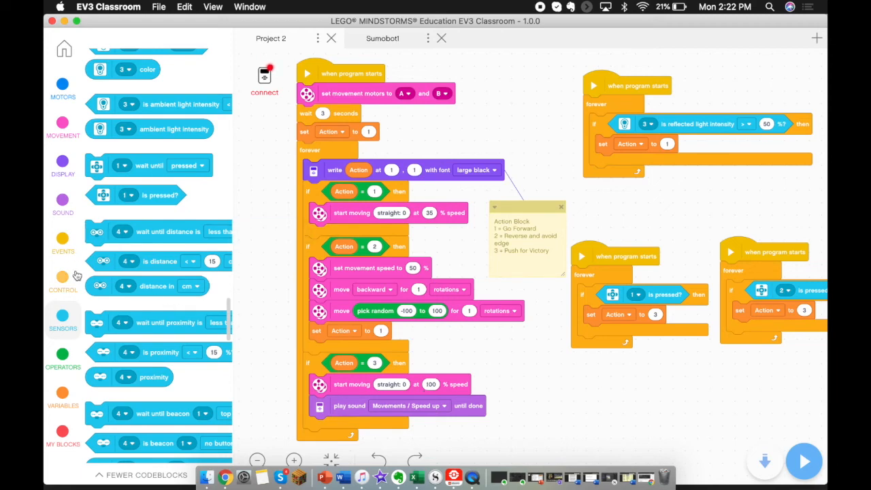
click(63, 279)
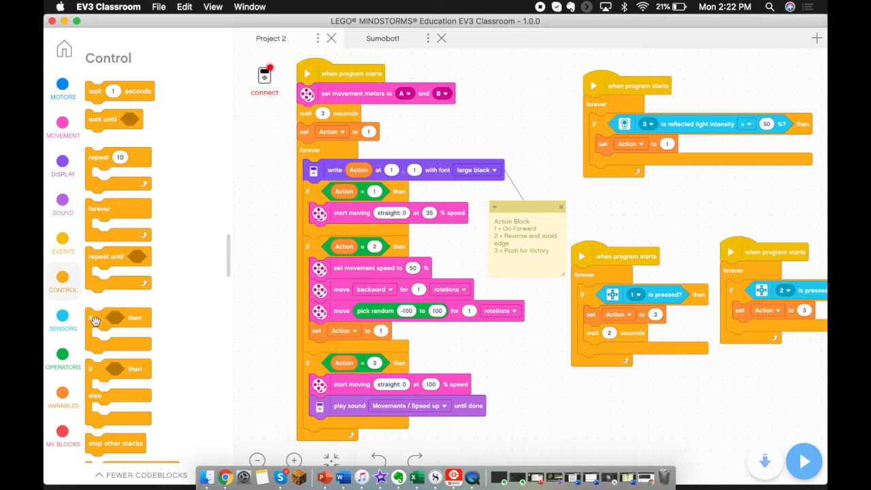
Step: After each touch loop's 2-second wait, add 'set Action to 1' from Variables
scroll(down, 3)
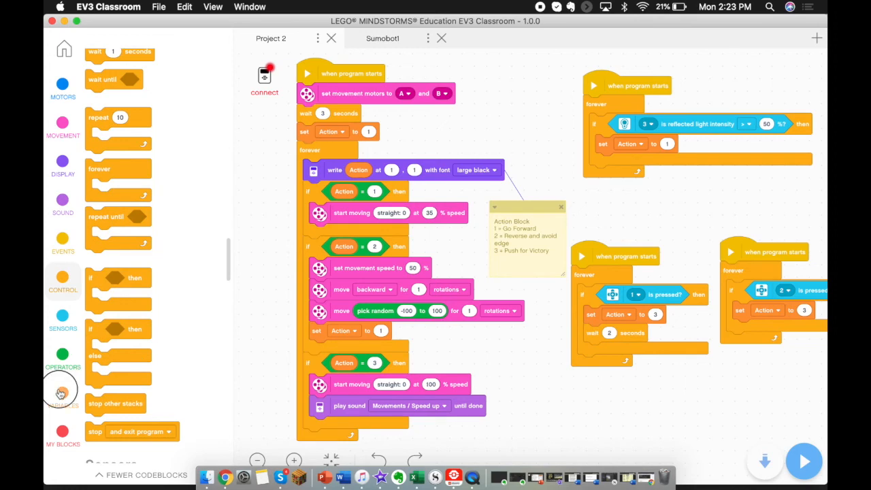
click(63, 392)
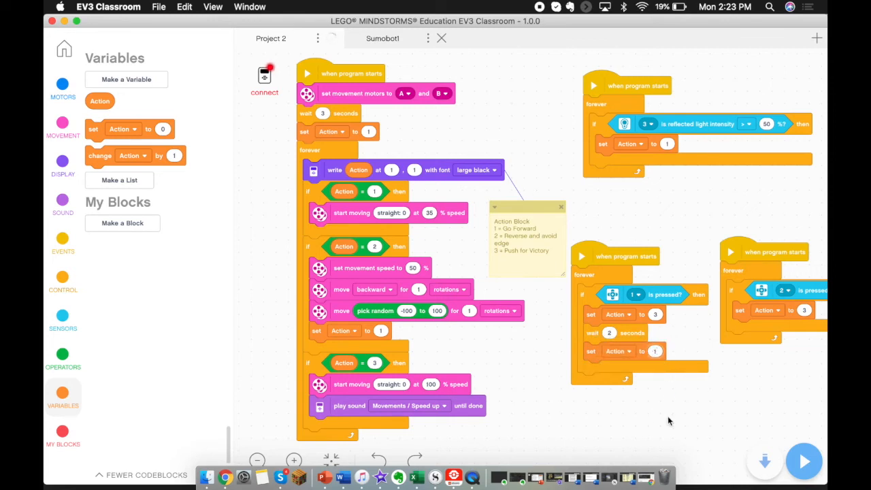
mouse_move(592, 337)
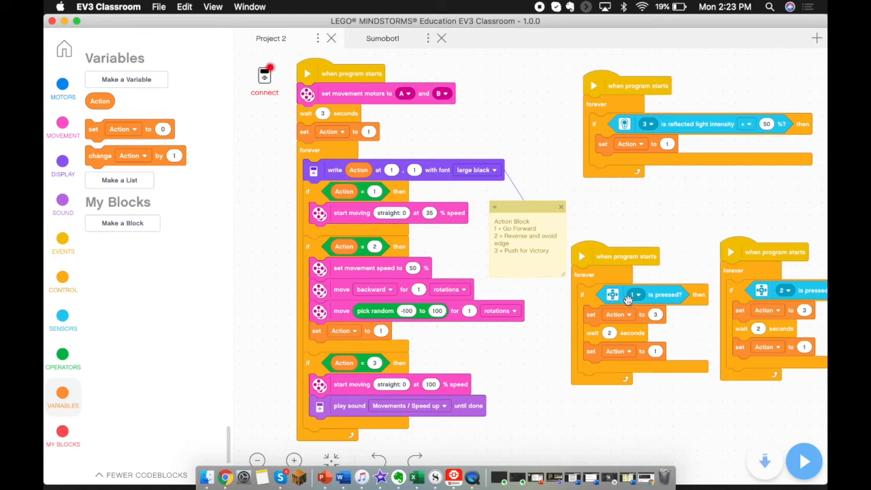
mouse_move(435, 384)
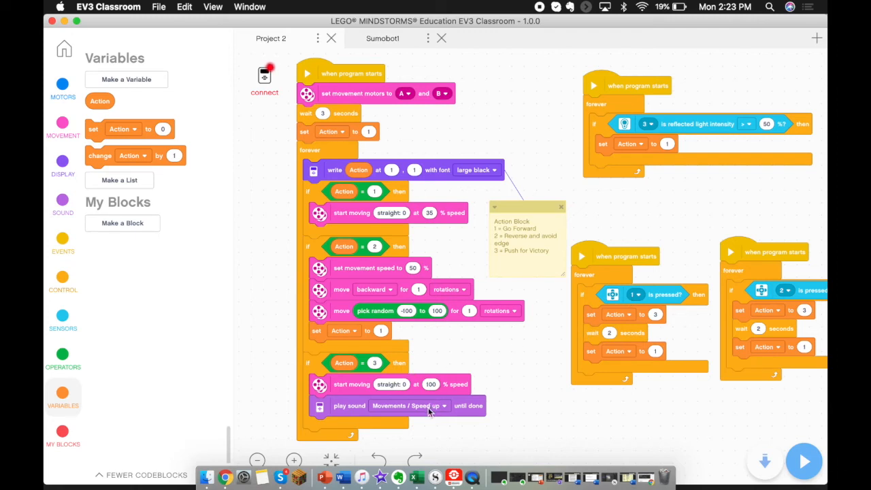
mouse_move(609, 357)
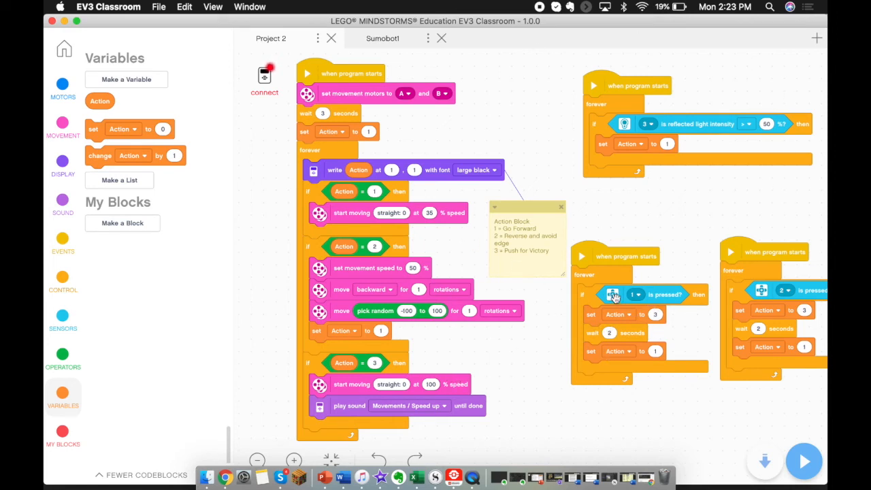
mouse_move(397, 265)
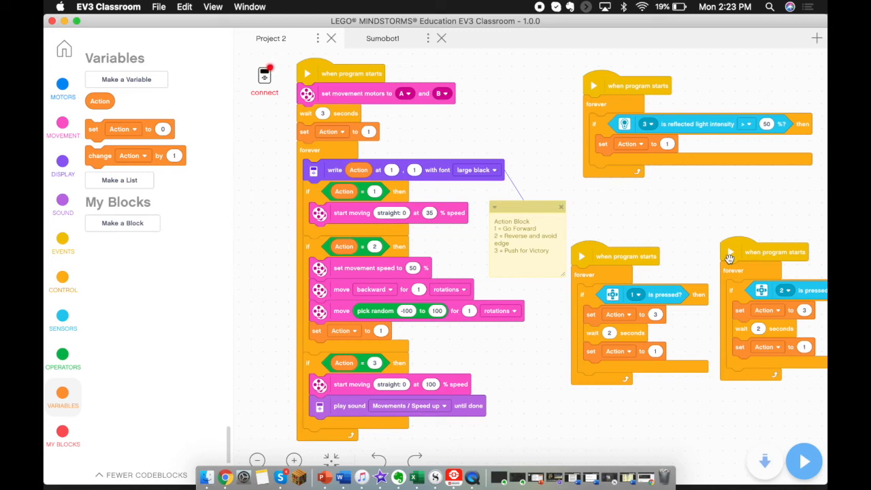
mouse_move(598, 185)
text(2)
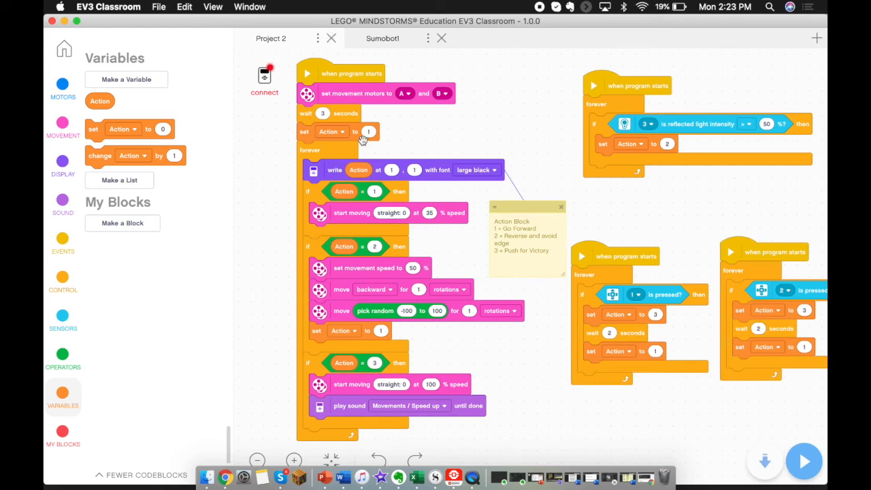
mouse_move(440, 223)
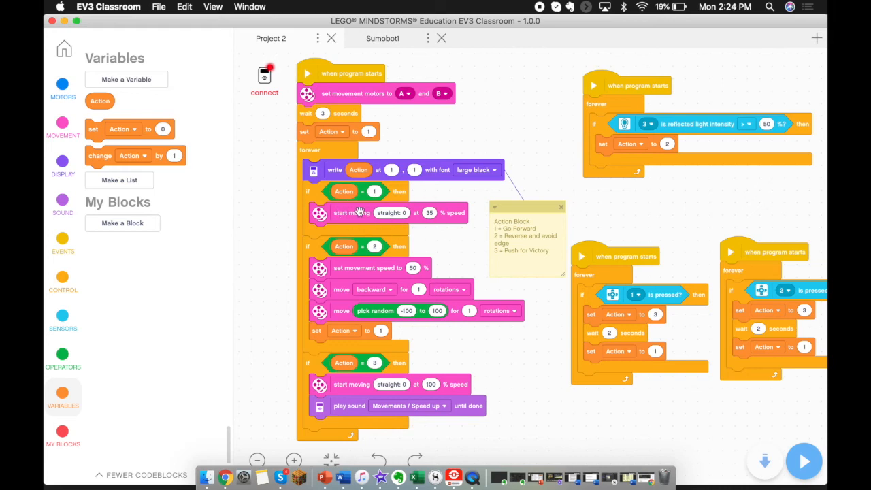
mouse_move(656, 126)
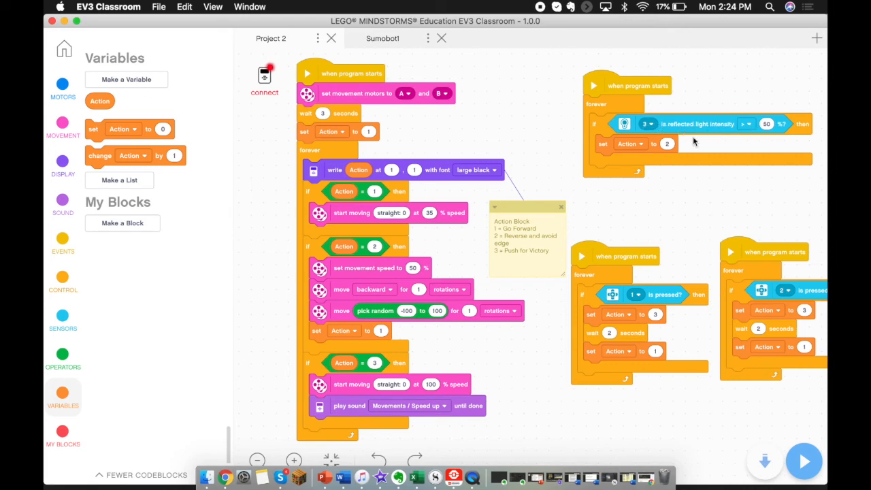
mouse_move(713, 129)
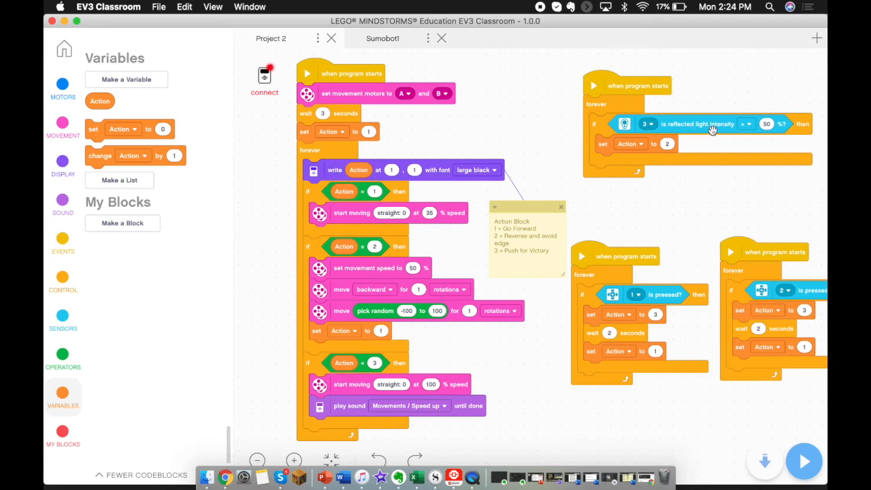
mouse_move(764, 125)
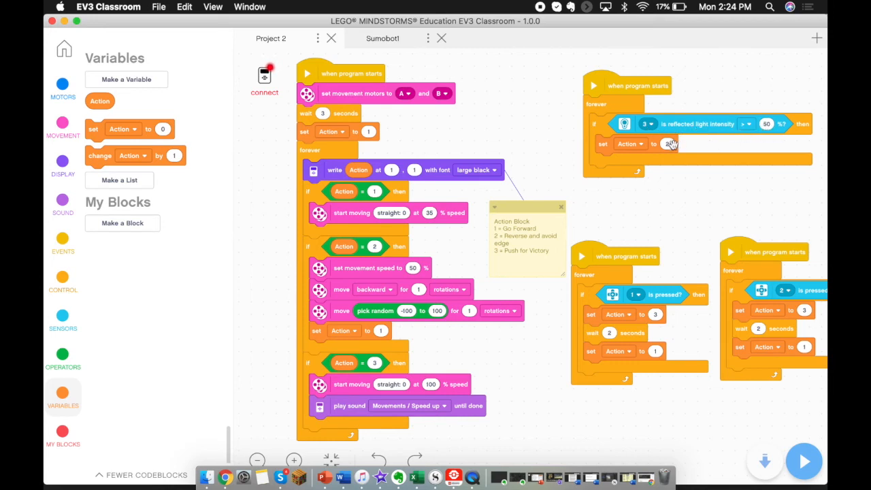
Step: Show the Sensors block list with all four stacks left as built
click(665, 144)
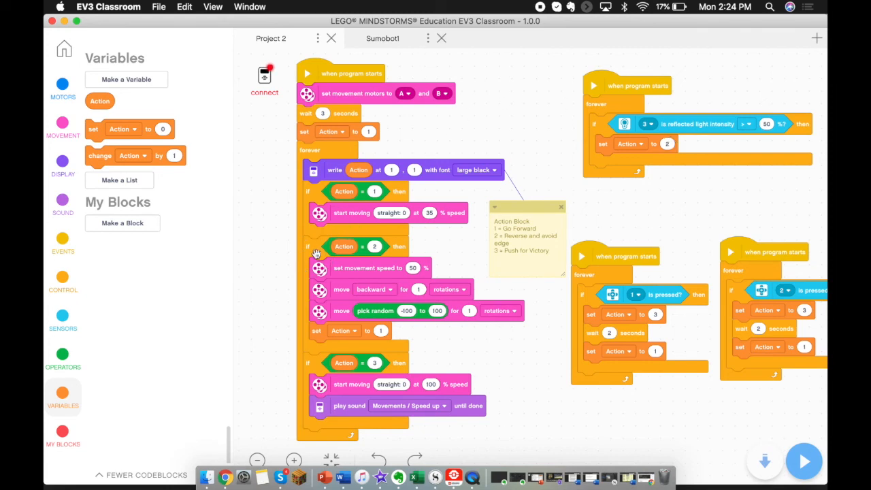
mouse_move(361, 264)
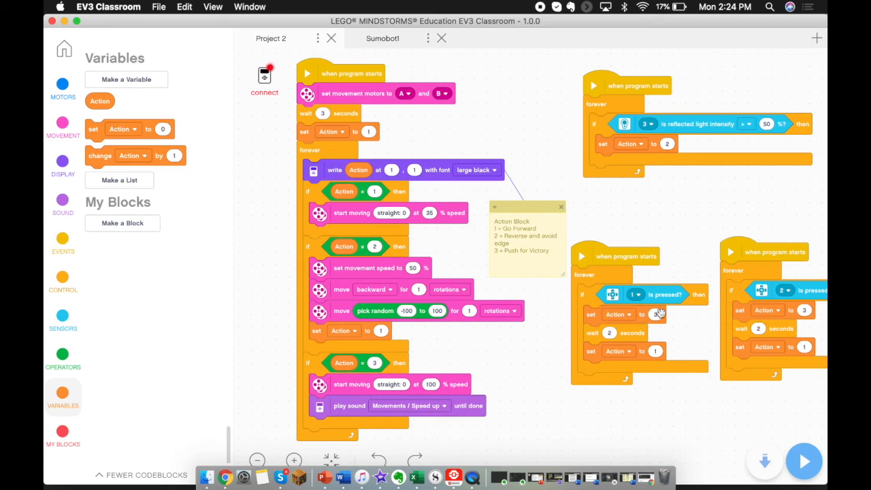
mouse_move(408, 404)
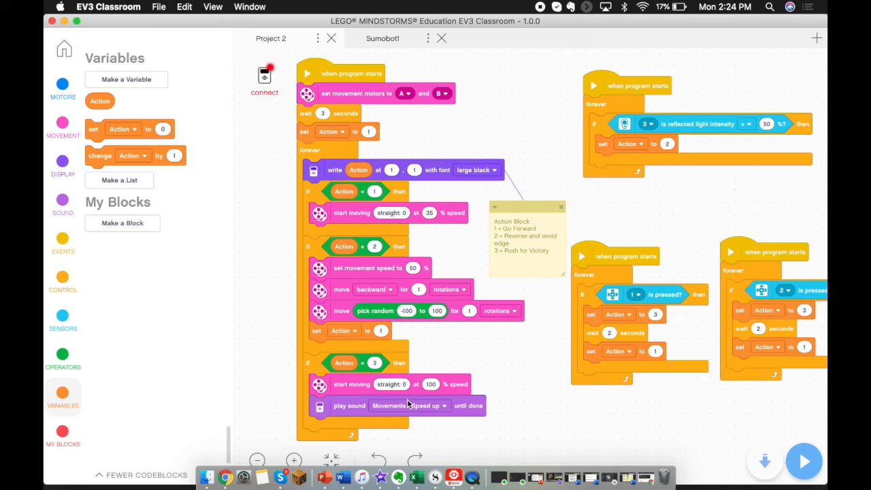
mouse_move(550, 408)
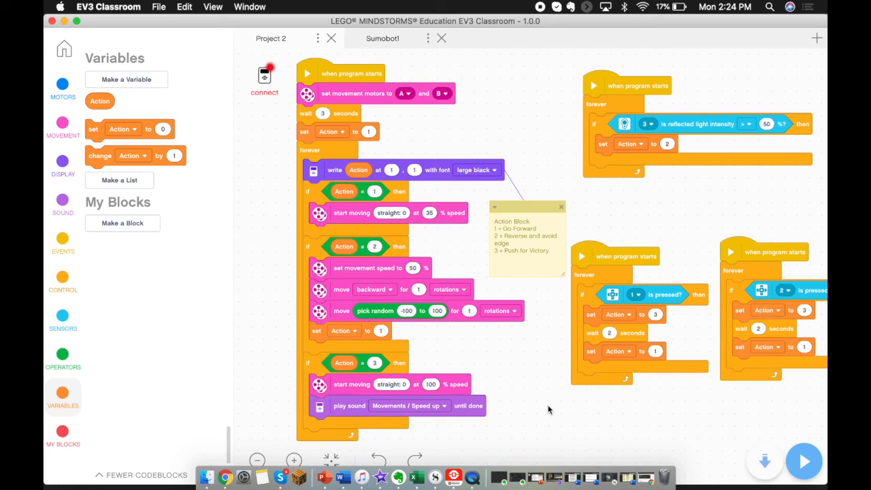
mouse_move(108, 321)
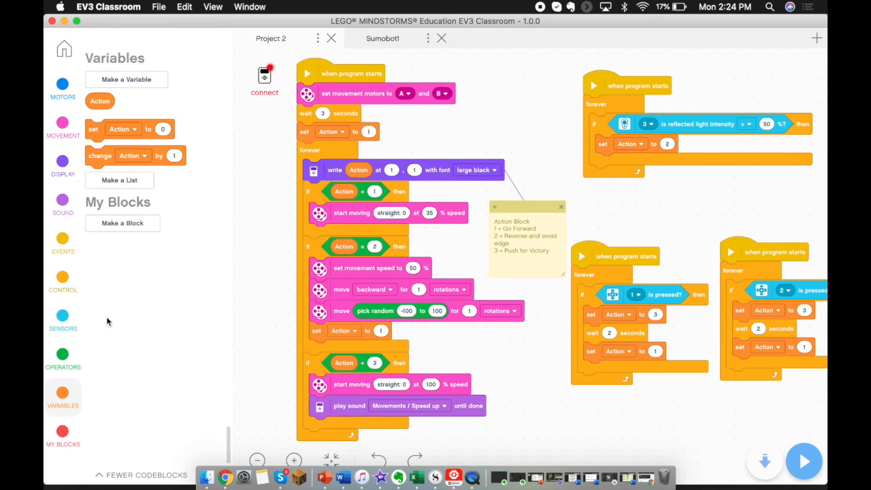
click(63, 315)
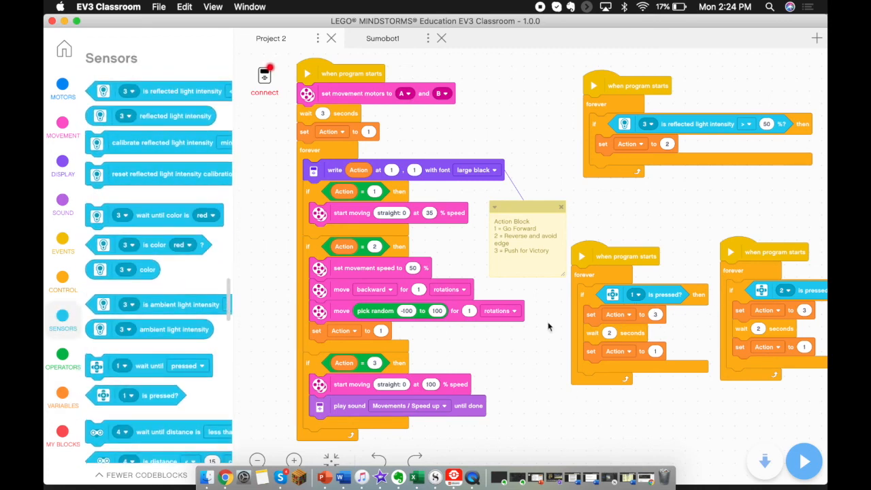
mouse_move(624, 359)
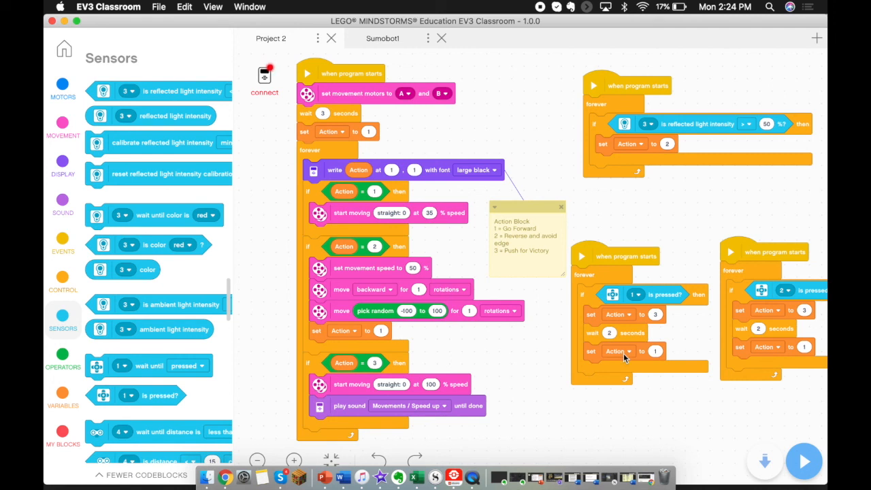